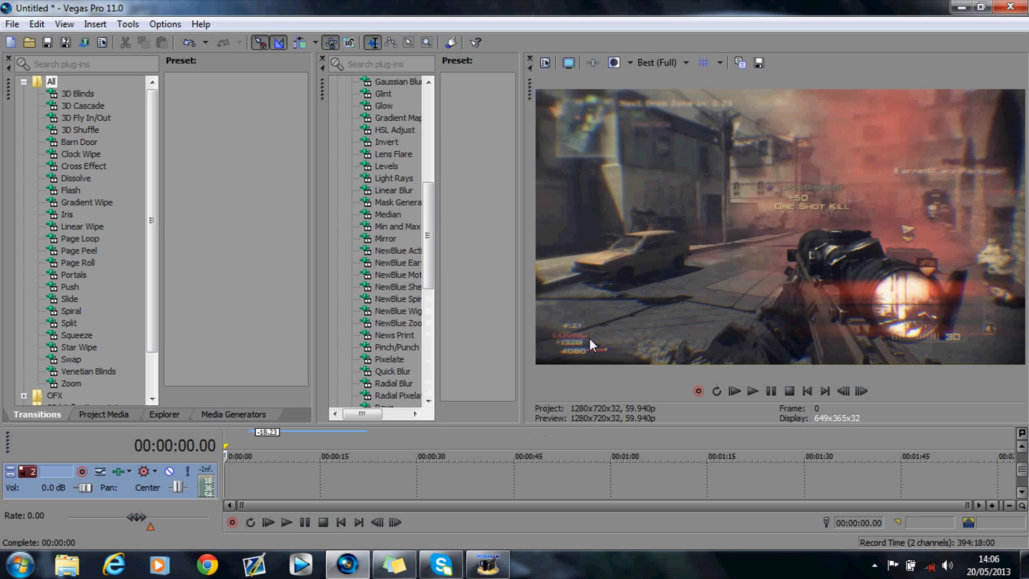
{"action": "mouse_move", "coordinate": [635, 356]}
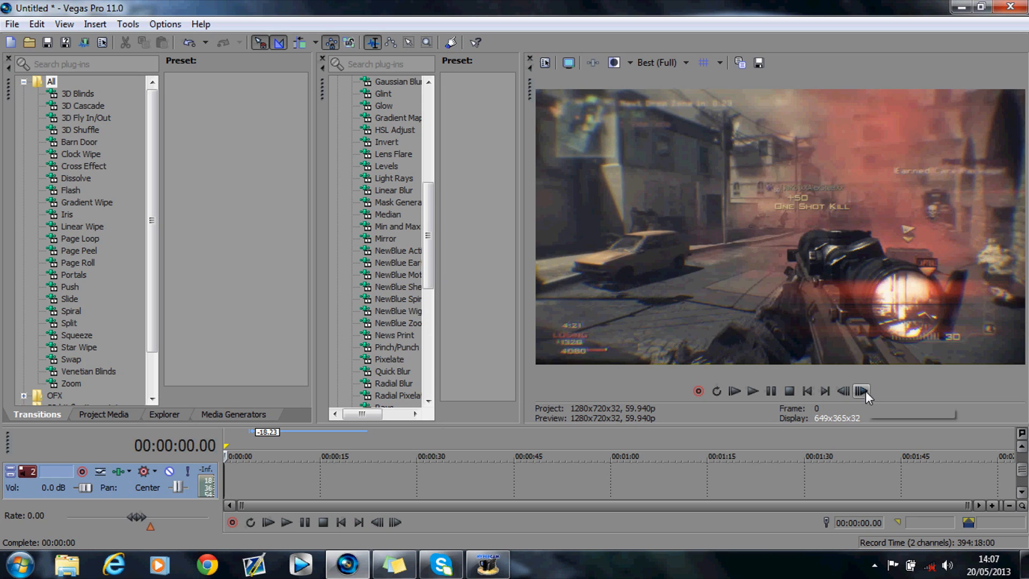
{"action": "mouse_move", "coordinate": [861, 391]}
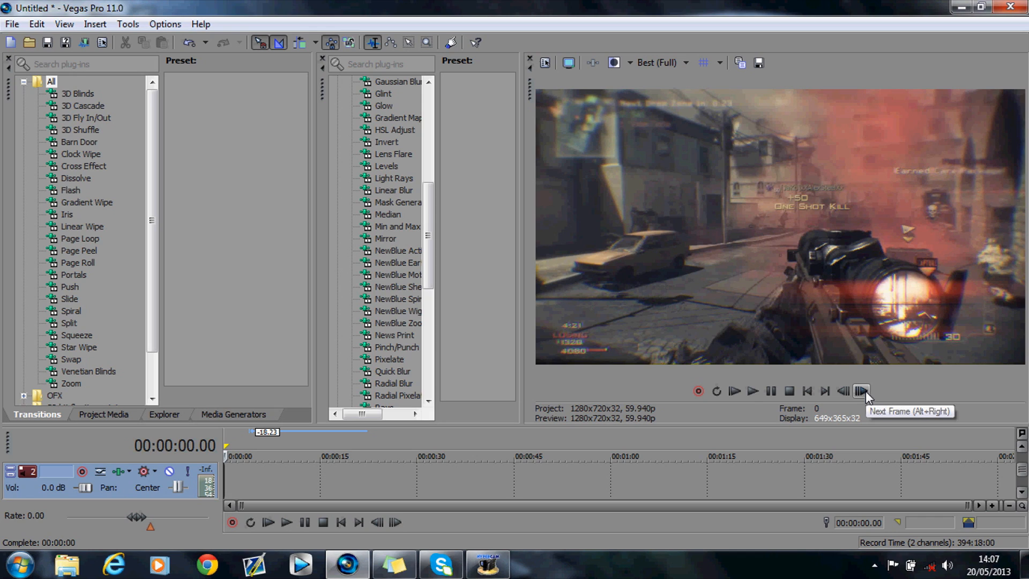
Step through the footage frame by frame, then open the old track's header menu to delete it
{"action": "left_click", "coordinate": [861, 391]}
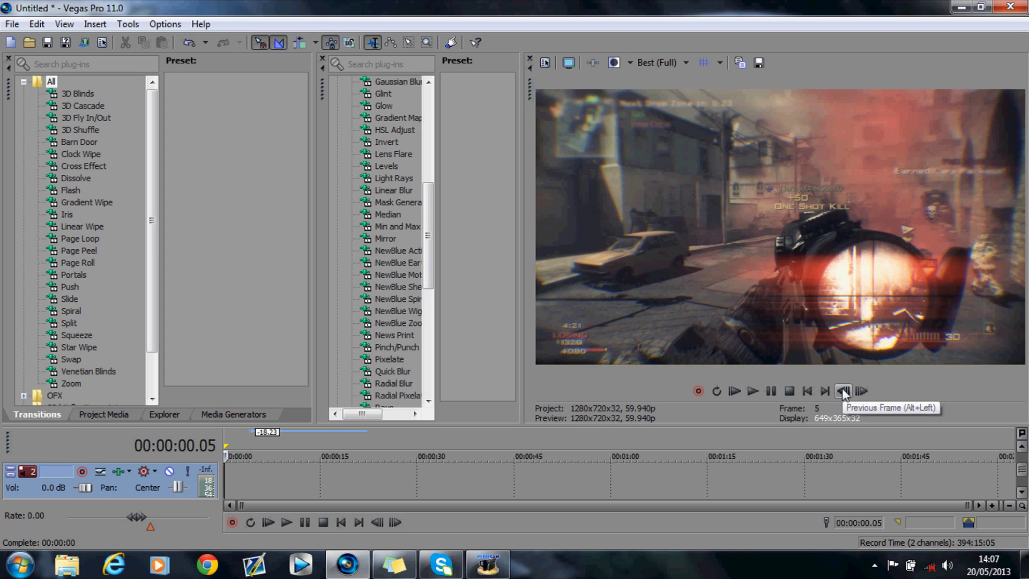
{"action": "left_click", "coordinate": [842, 391]}
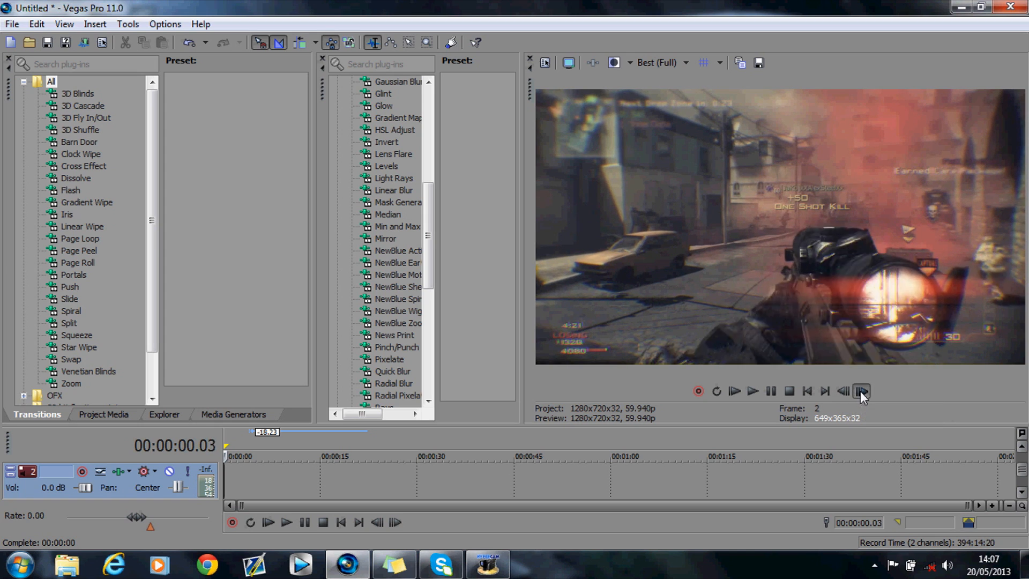
{"action": "left_click", "coordinate": [861, 391]}
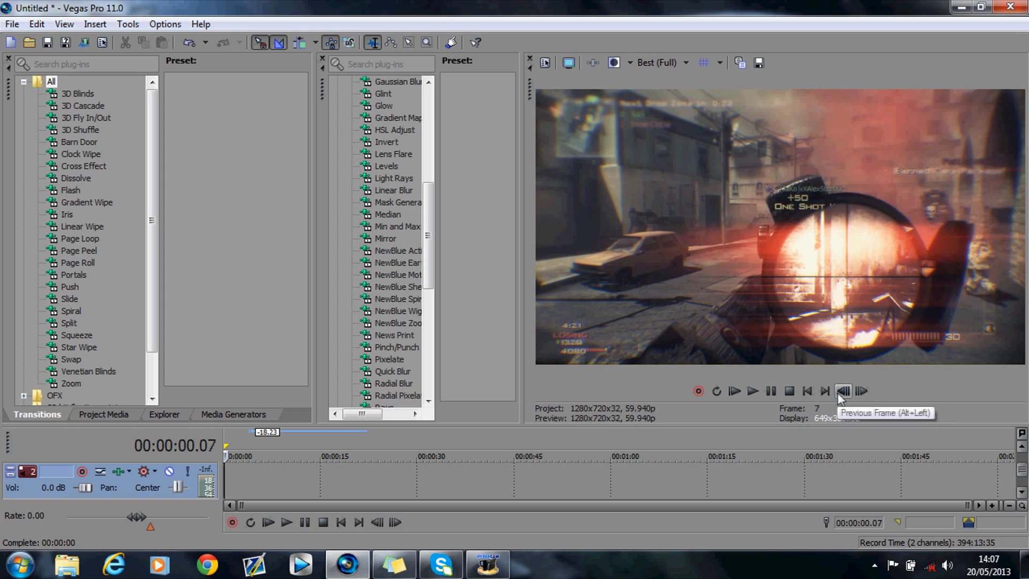
{"action": "right_click", "coordinate": [43, 479]}
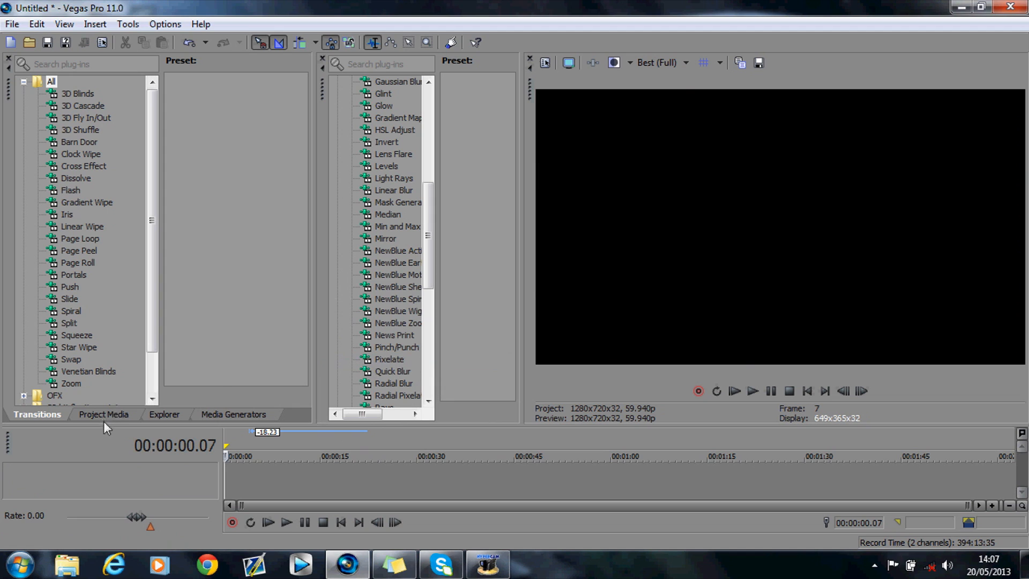
Drag the gameplay clip from Project Media onto the timeline and scrub through it
{"action": "left_click", "coordinate": [103, 414]}
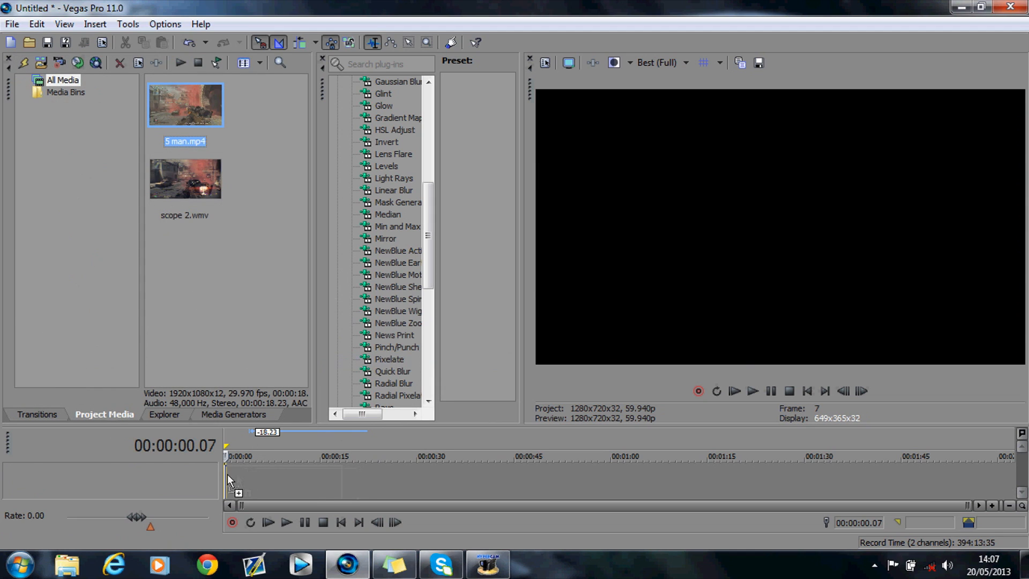
{"action": "left_click_drag", "start_coordinate": [185, 105], "coordinate": [272, 479]}
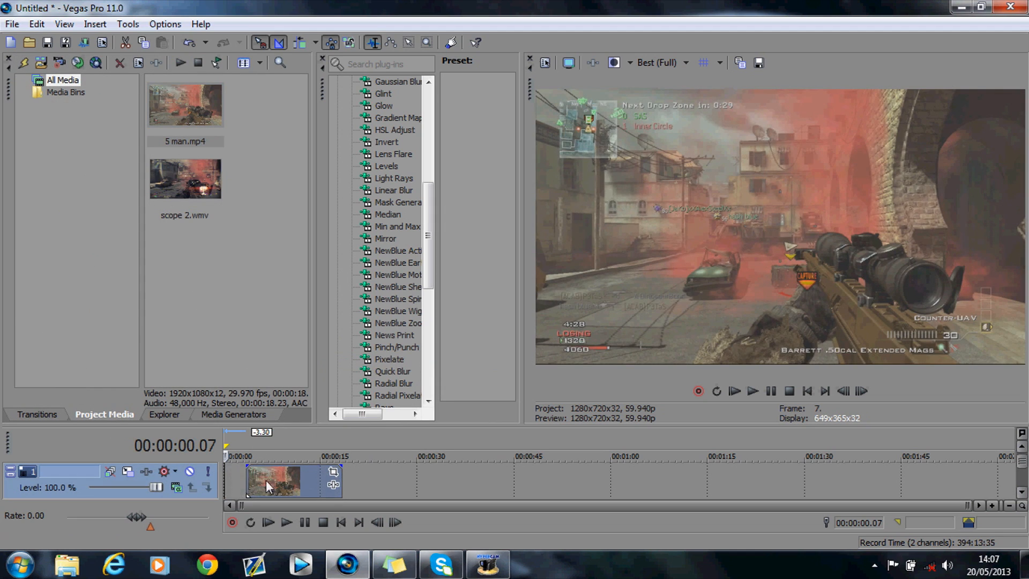
{"action": "left_click", "coordinate": [862, 390]}
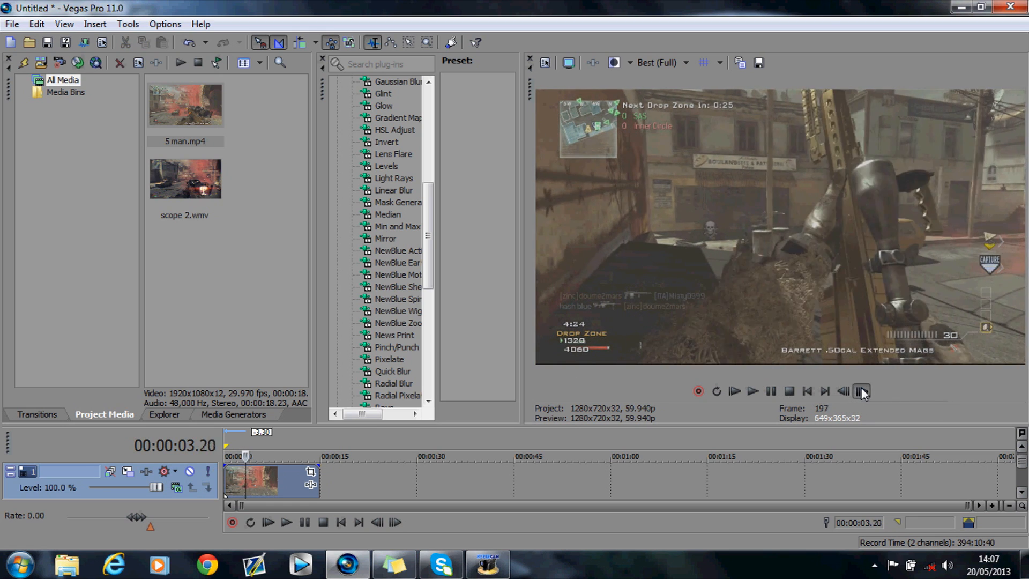
{"action": "left_click", "coordinate": [752, 391]}
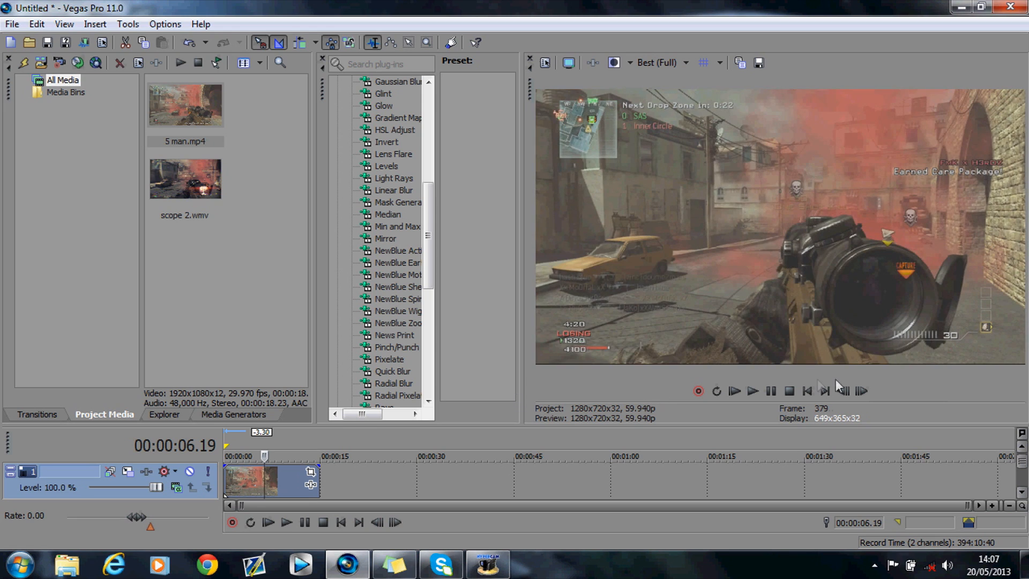
{"action": "left_click", "coordinate": [843, 391]}
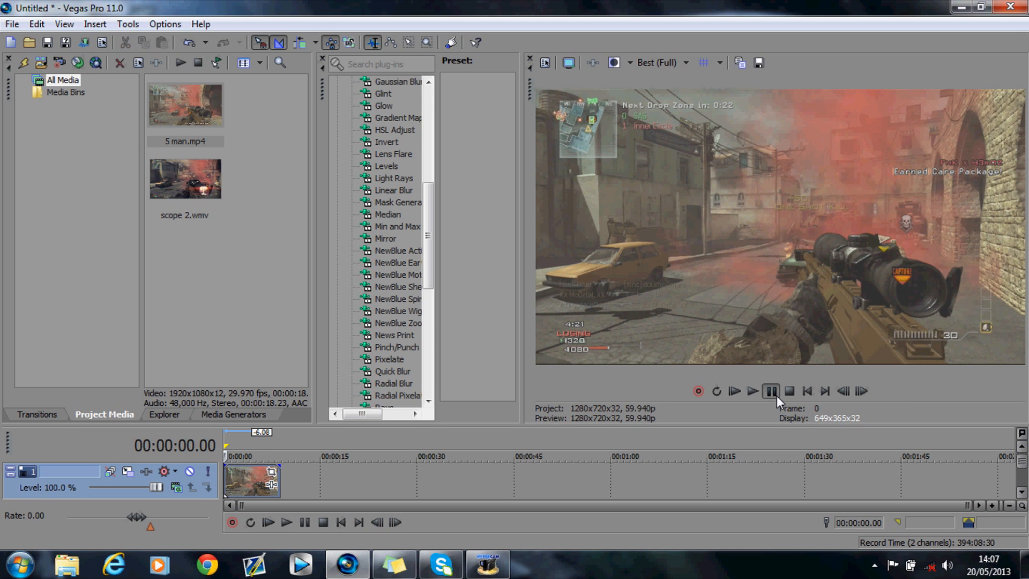
Step frame by frame to find where the rifle scopes in
{"action": "left_click", "coordinate": [861, 391]}
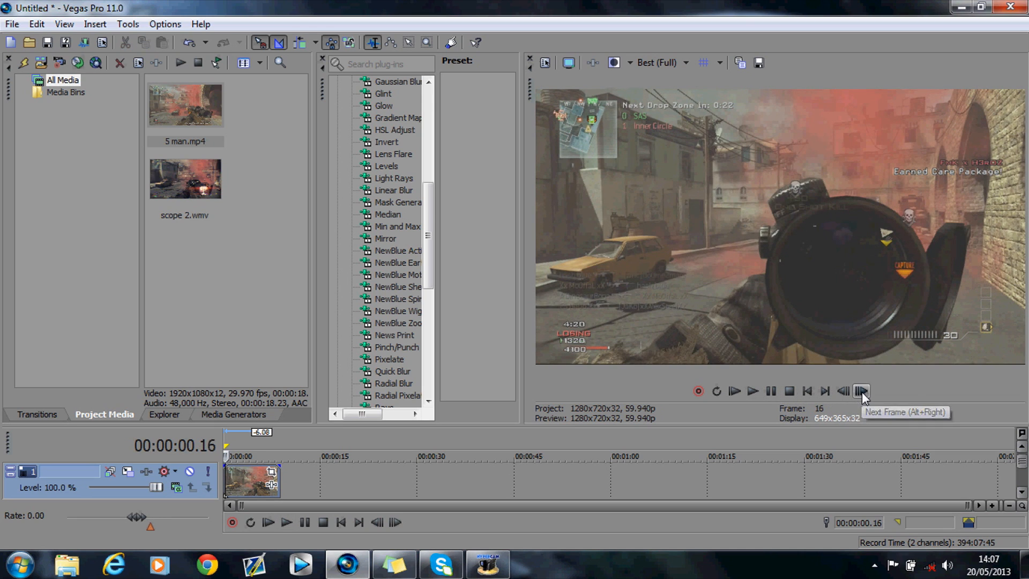
{"action": "left_click", "coordinate": [861, 391]}
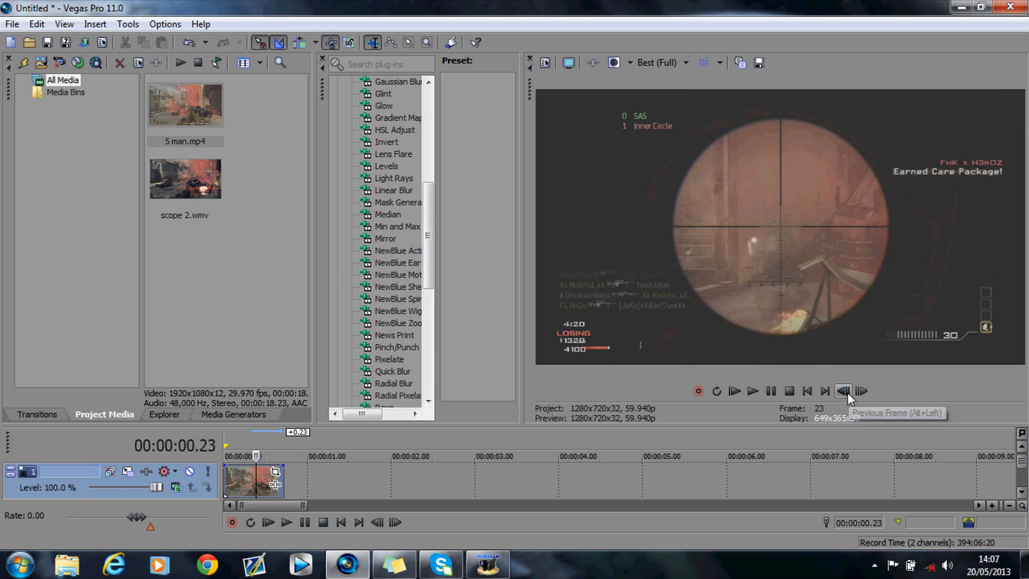
{"action": "left_click", "coordinate": [842, 391]}
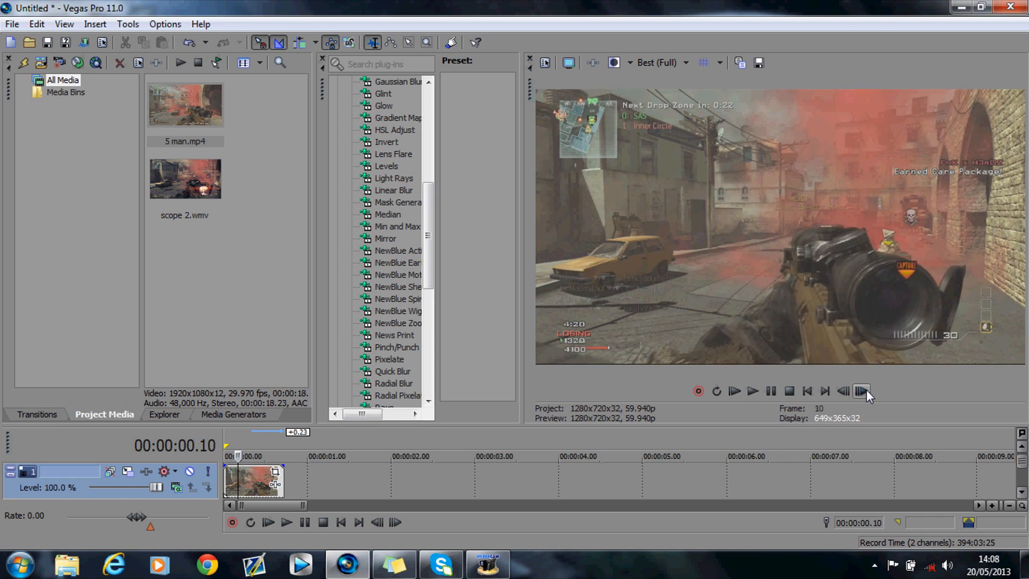
{"action": "left_click", "coordinate": [862, 392]}
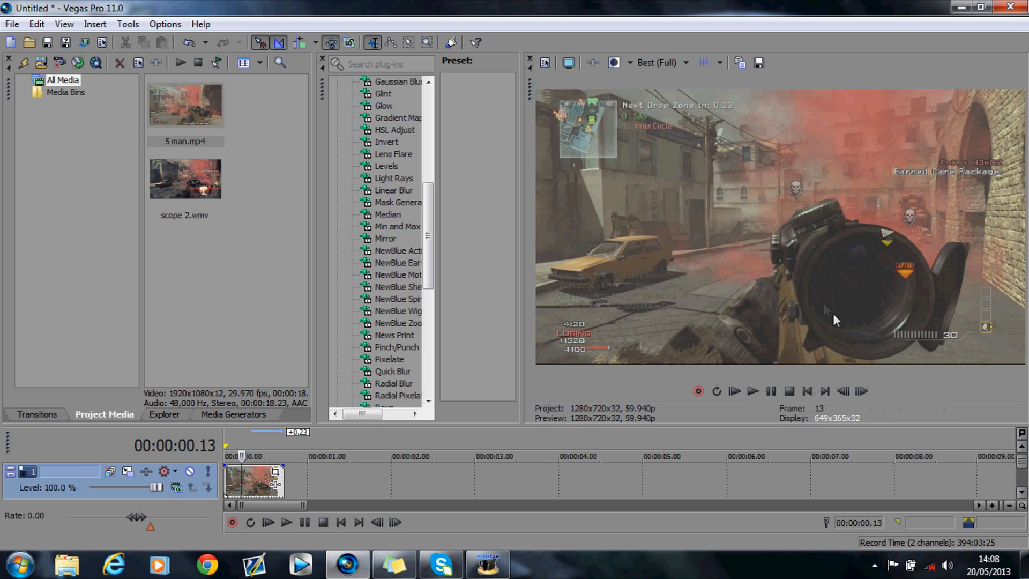
{"action": "mouse_move", "coordinate": [900, 350]}
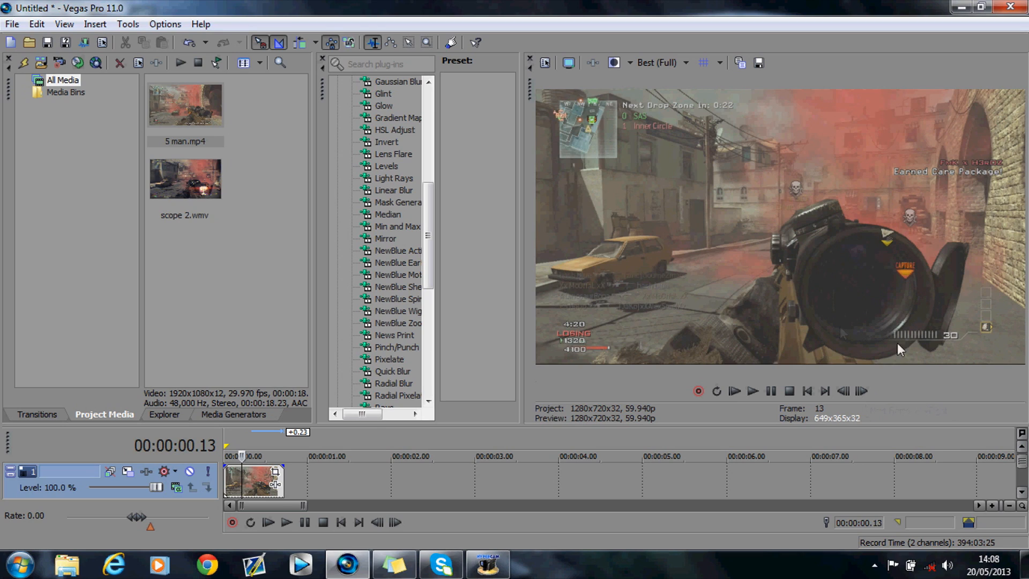
{"action": "mouse_move", "coordinate": [556, 450]}
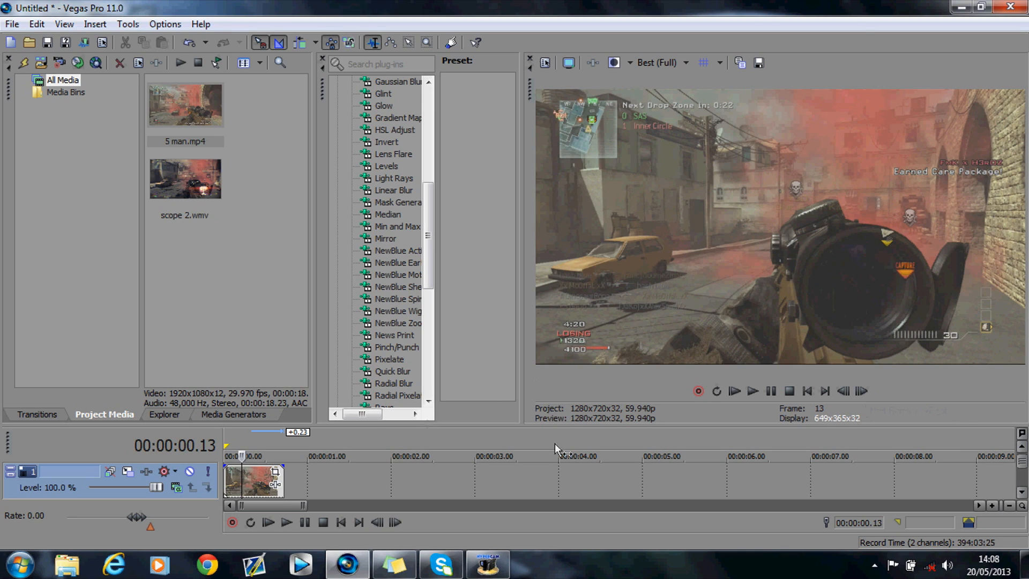
Advance to the fully zoomed scope frame and save it as snapshot Image20.jpg
{"action": "left_click", "coordinate": [862, 391]}
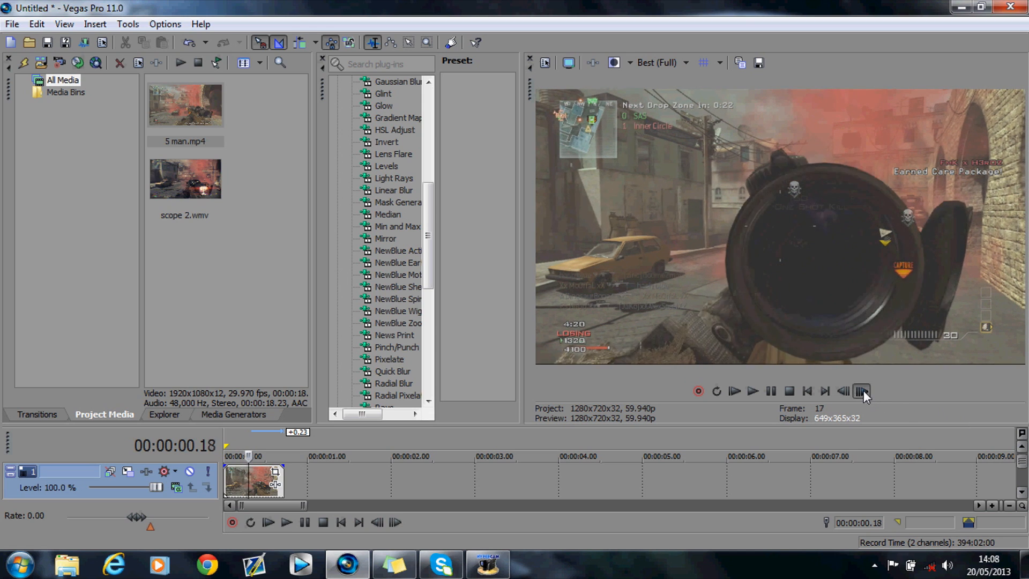
{"action": "left_click", "coordinate": [861, 390]}
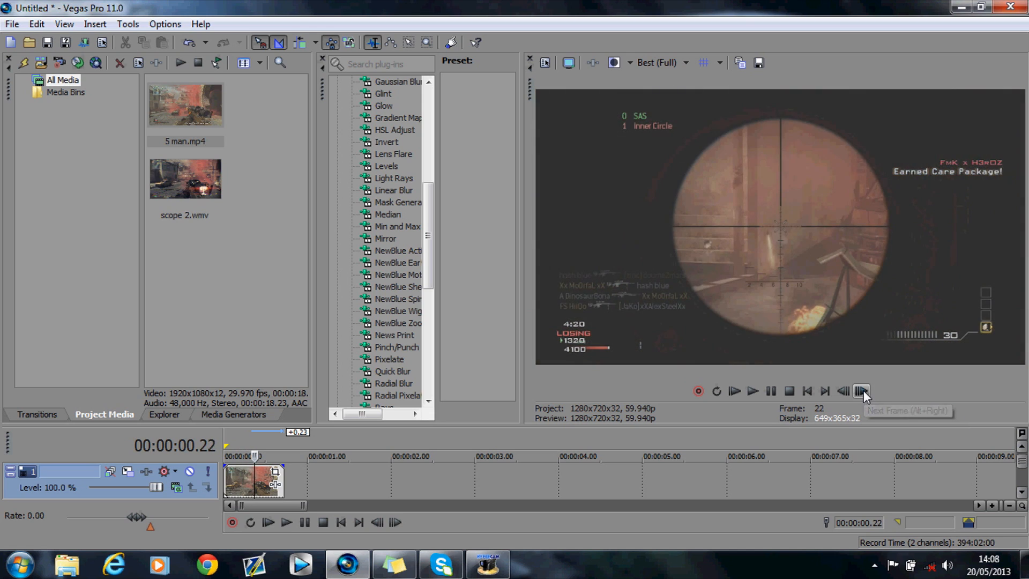
{"action": "mouse_move", "coordinate": [758, 63]}
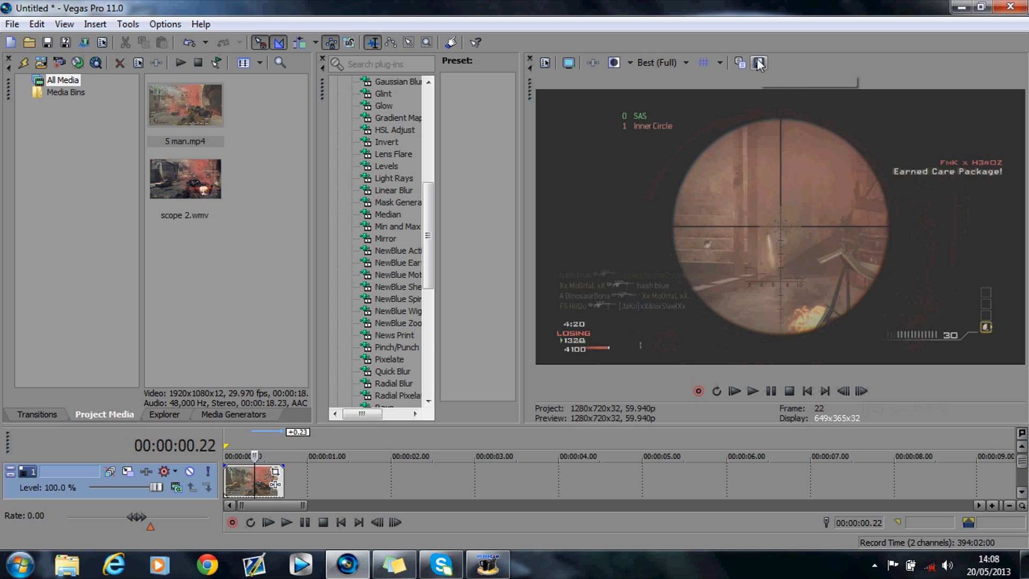
{"action": "left_click", "coordinate": [758, 63]}
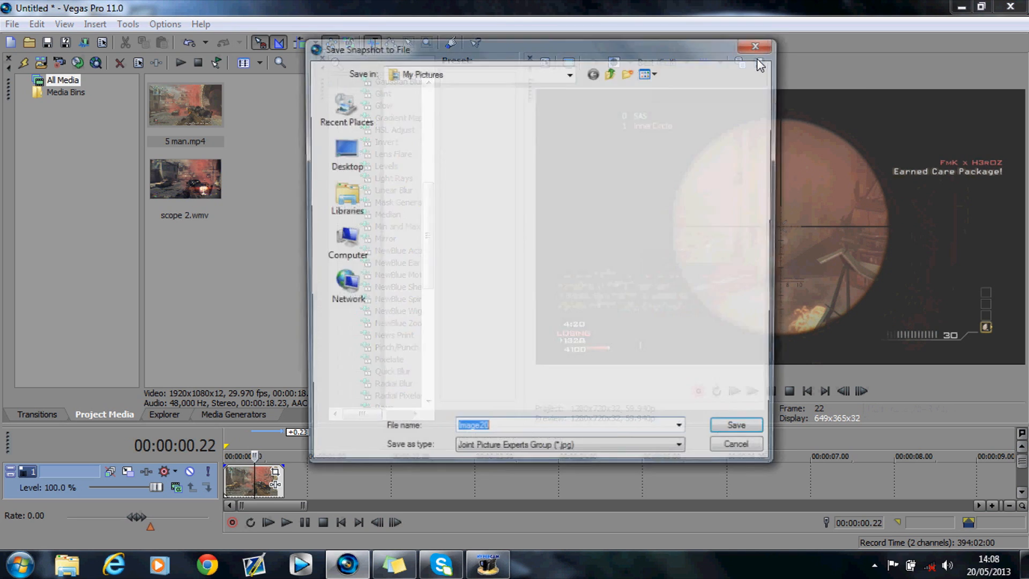
{"action": "left_click", "coordinate": [734, 424]}
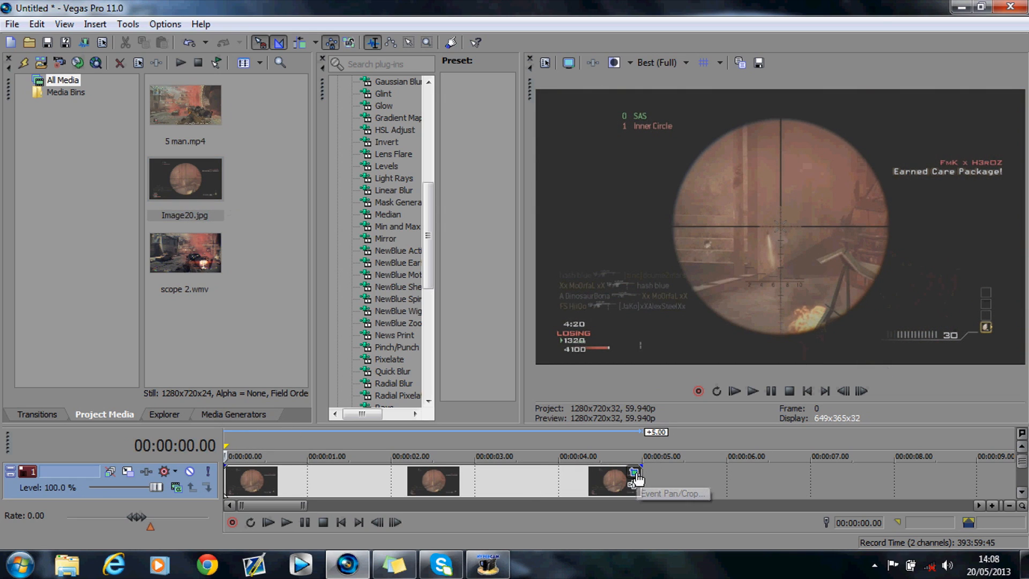
Enable Mask in Image20's Event Pan/Crop and trace anchor points around the scope edge
{"action": "left_click", "coordinate": [632, 474]}
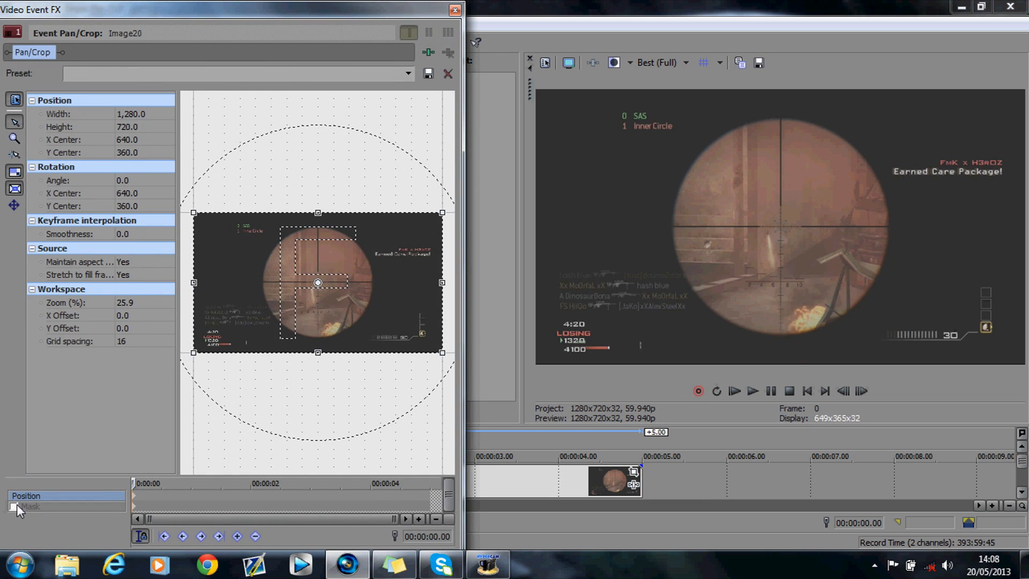
{"action": "left_click", "coordinate": [12, 505]}
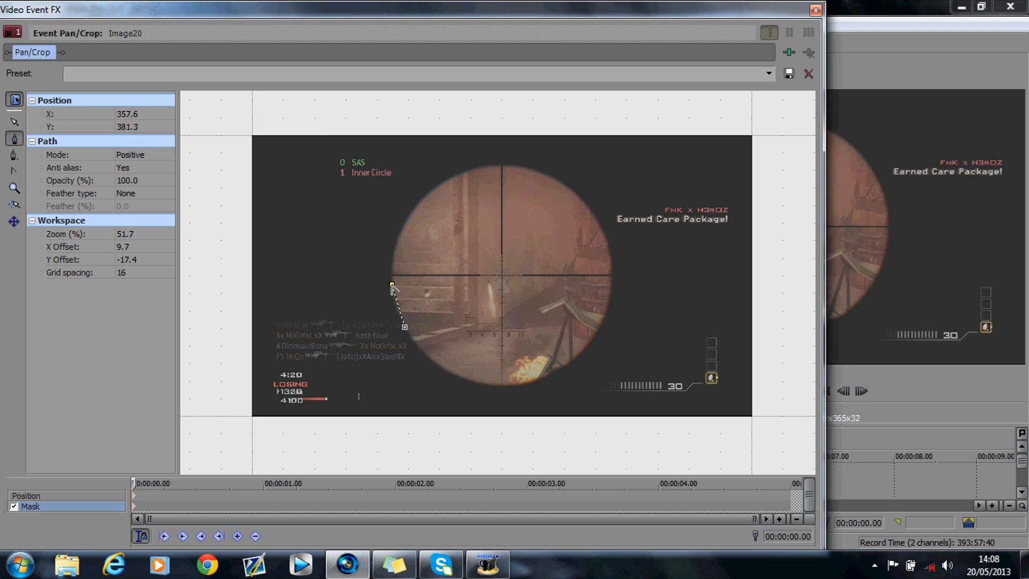
{"action": "left_click_drag", "start_coordinate": [392, 289], "coordinate": [444, 184]}
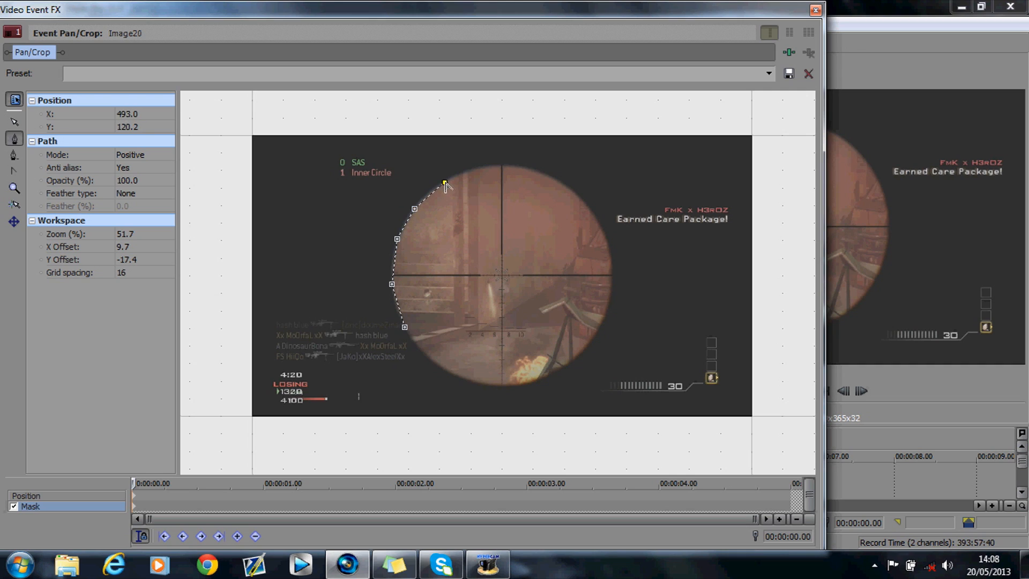
{"action": "left_click_drag", "start_coordinate": [445, 185], "coordinate": [511, 163]}
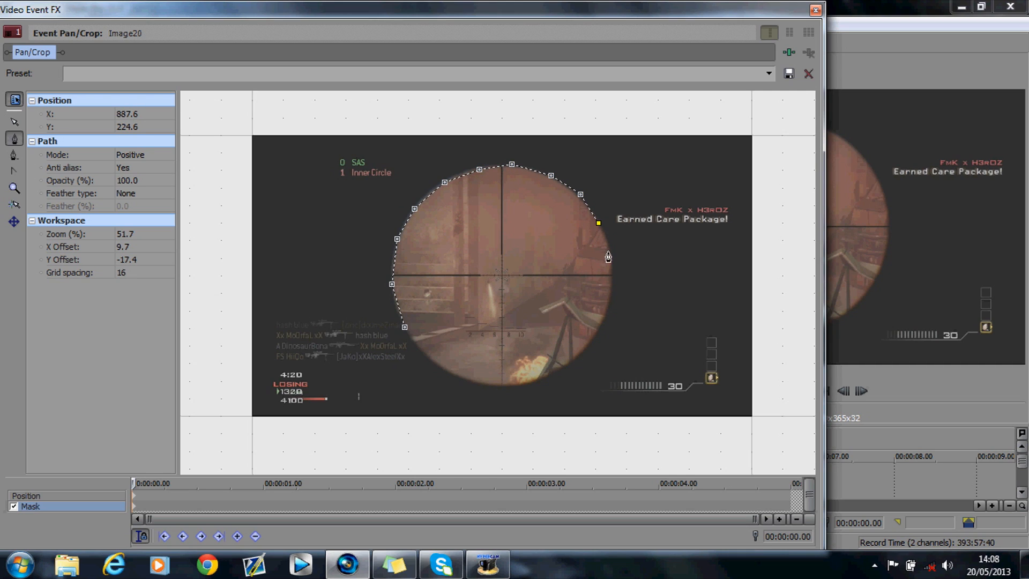
{"action": "left_click_drag", "start_coordinate": [598, 222], "coordinate": [609, 304]}
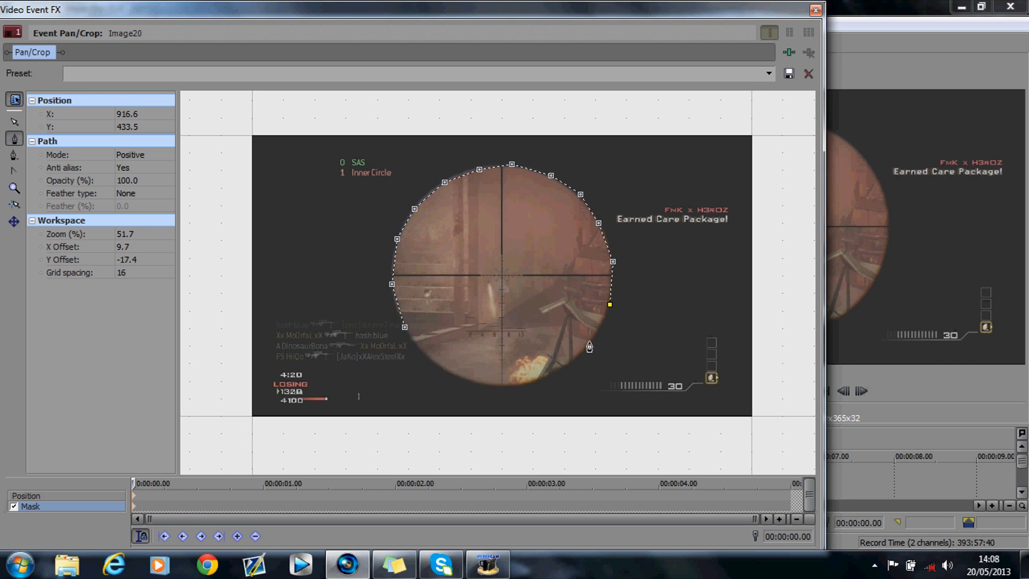
{"action": "left_click_drag", "start_coordinate": [610, 304], "coordinate": [559, 368]}
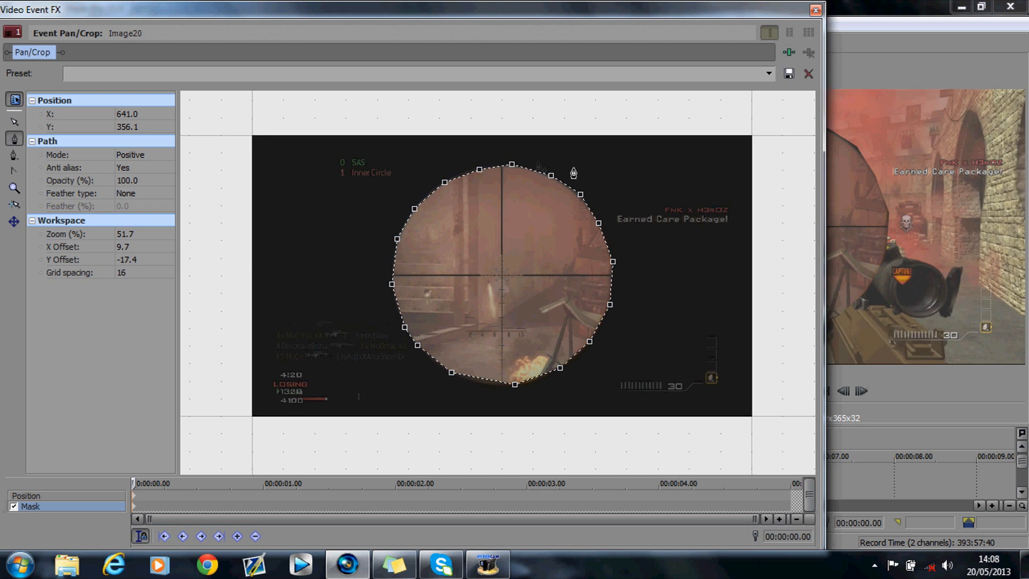
{"action": "mouse_move", "coordinate": [268, 166]}
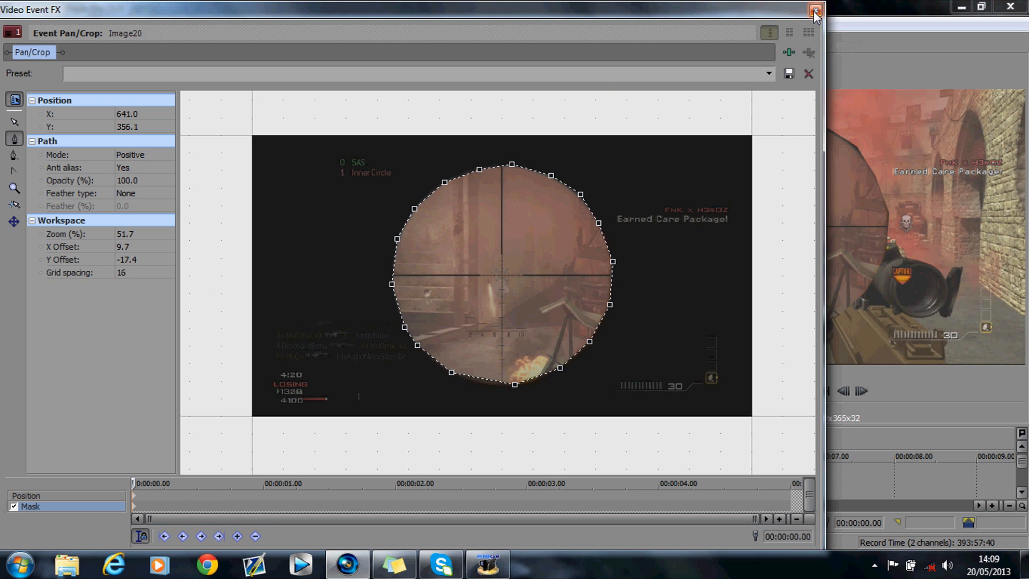
Close the Video Event FX window to preview the masked scope over the gameplay
{"action": "left_click", "coordinate": [815, 11]}
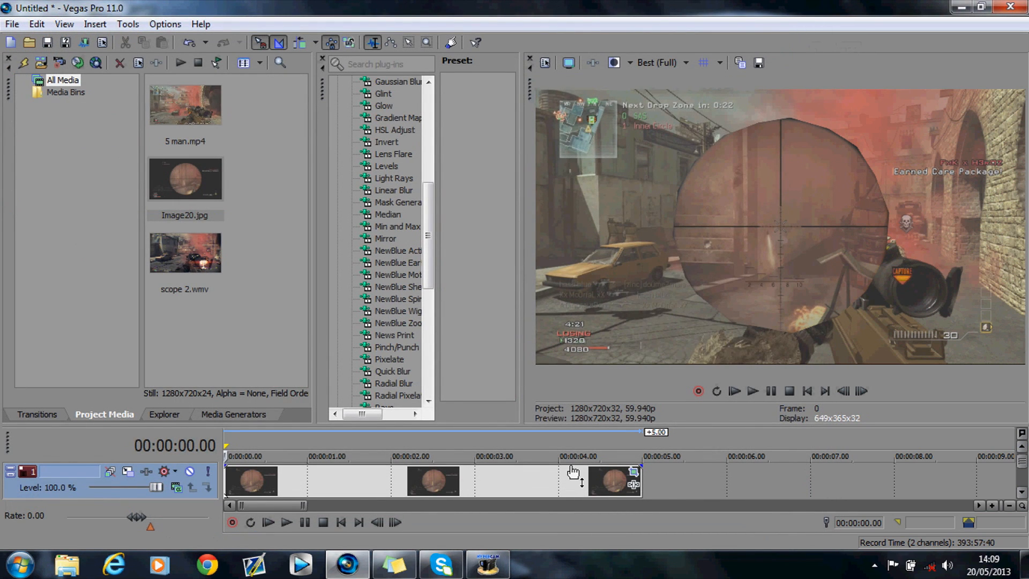
{"action": "mouse_move", "coordinate": [649, 474]}
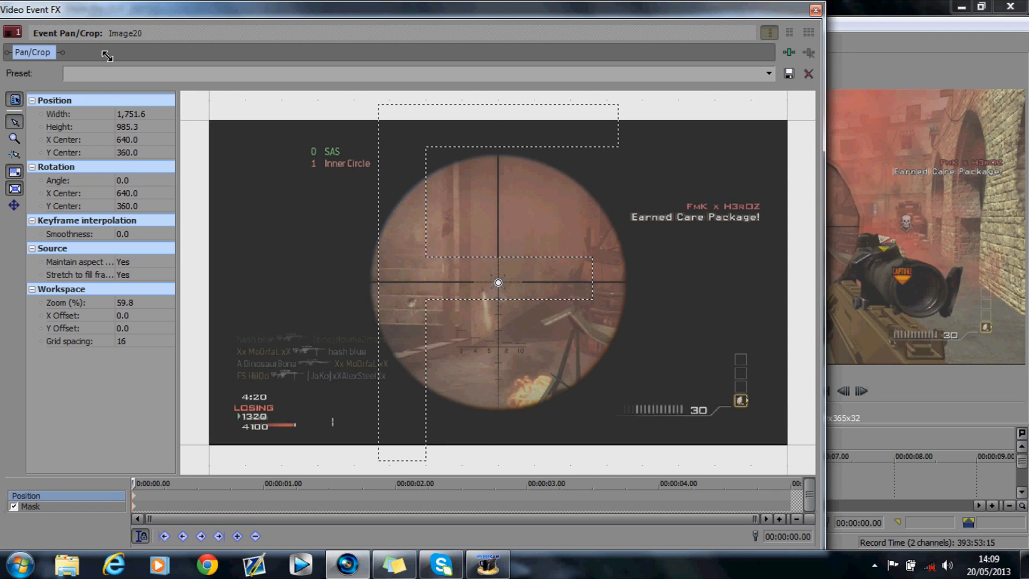
{"action": "mouse_move", "coordinate": [823, 246]}
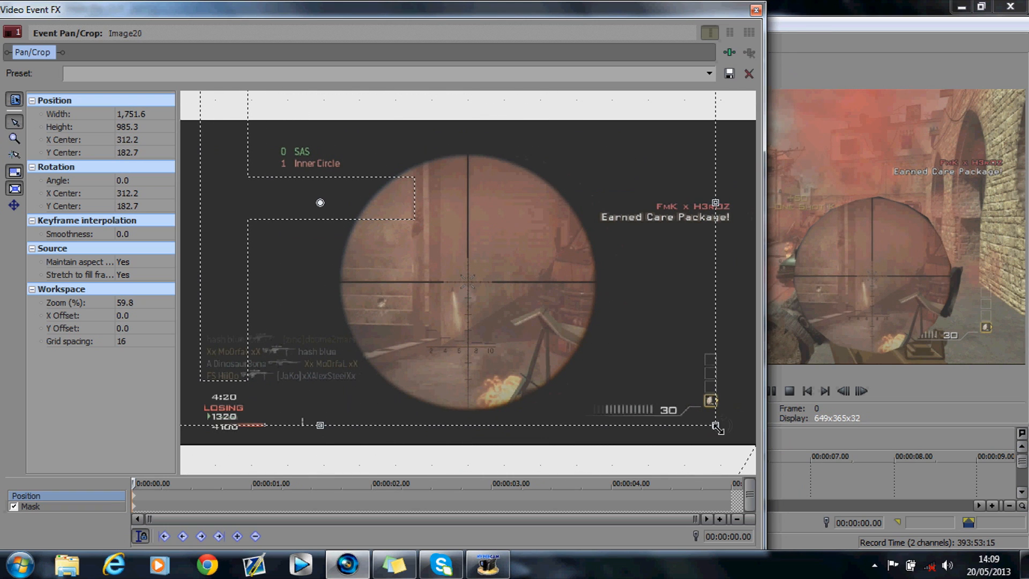
Resize and move Image20's crop frame until the snapshot sits centred inside the scope lens
{"action": "left_click_drag", "start_coordinate": [718, 426], "coordinate": [736, 441]}
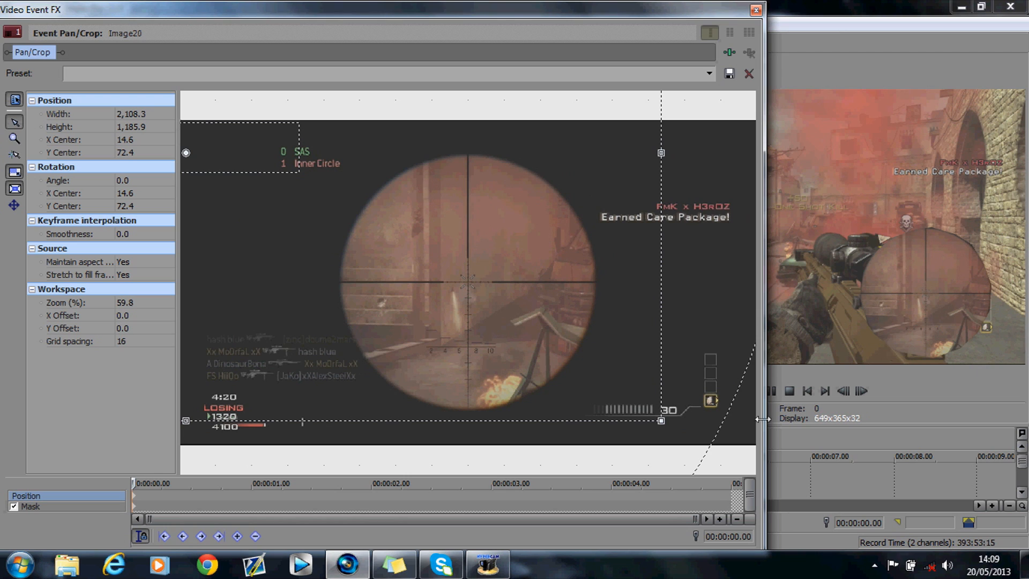
{"action": "left_click_drag", "start_coordinate": [660, 420], "coordinate": [694, 402]}
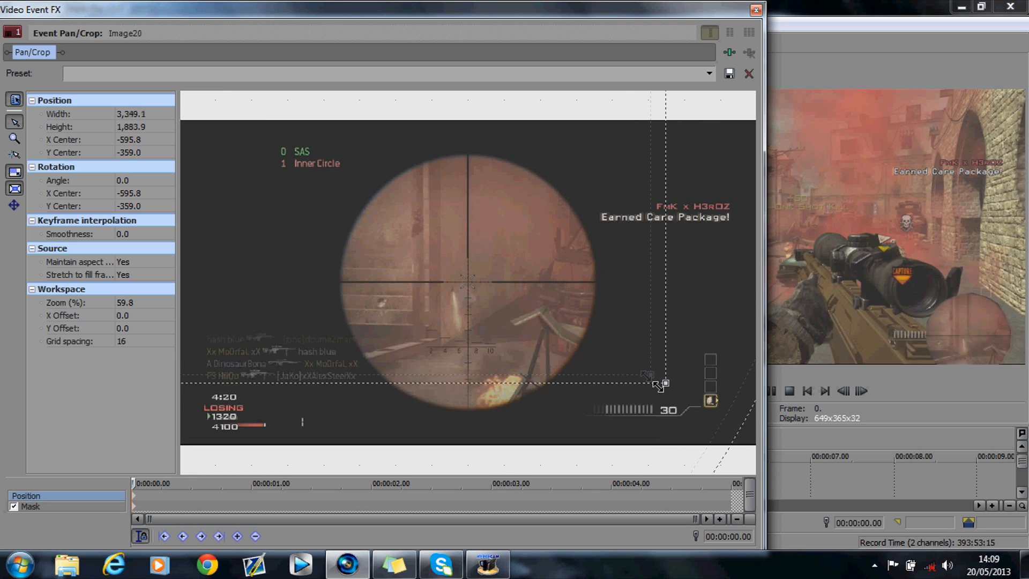
{"action": "left_click_drag", "start_coordinate": [661, 383], "coordinate": [648, 366]}
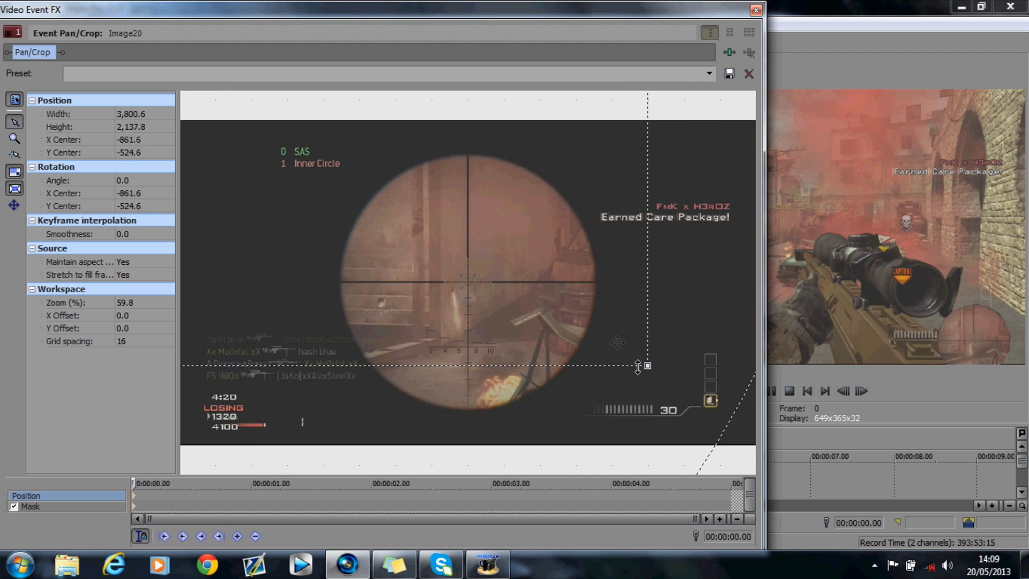
{"action": "left_click_drag", "start_coordinate": [646, 365], "coordinate": [748, 426]}
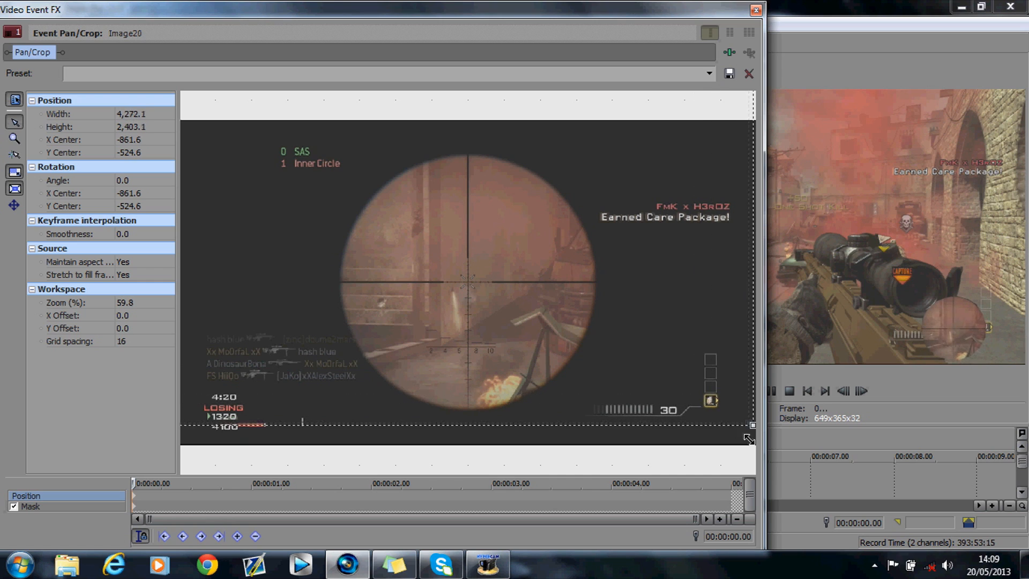
{"action": "left_click_drag", "start_coordinate": [748, 438], "coordinate": [619, 362]}
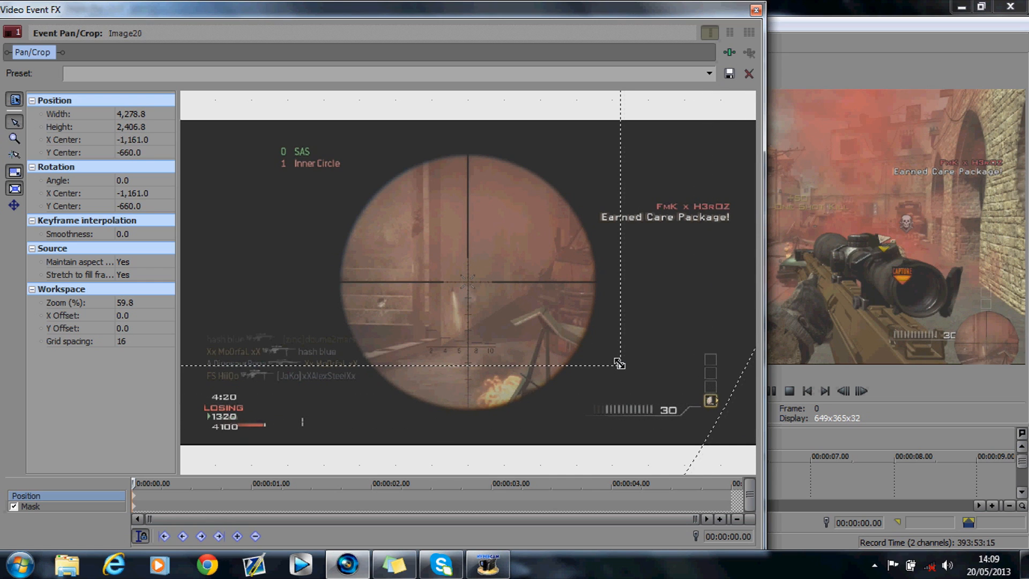
{"action": "left_click_drag", "start_coordinate": [619, 365], "coordinate": [571, 329]}
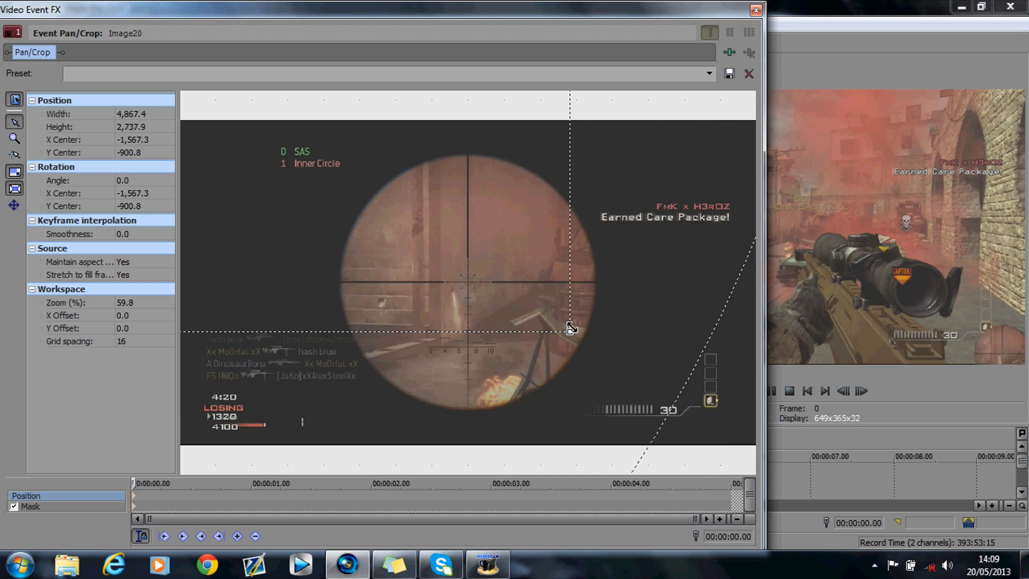
{"action": "left_click_drag", "start_coordinate": [570, 329], "coordinate": [709, 410]}
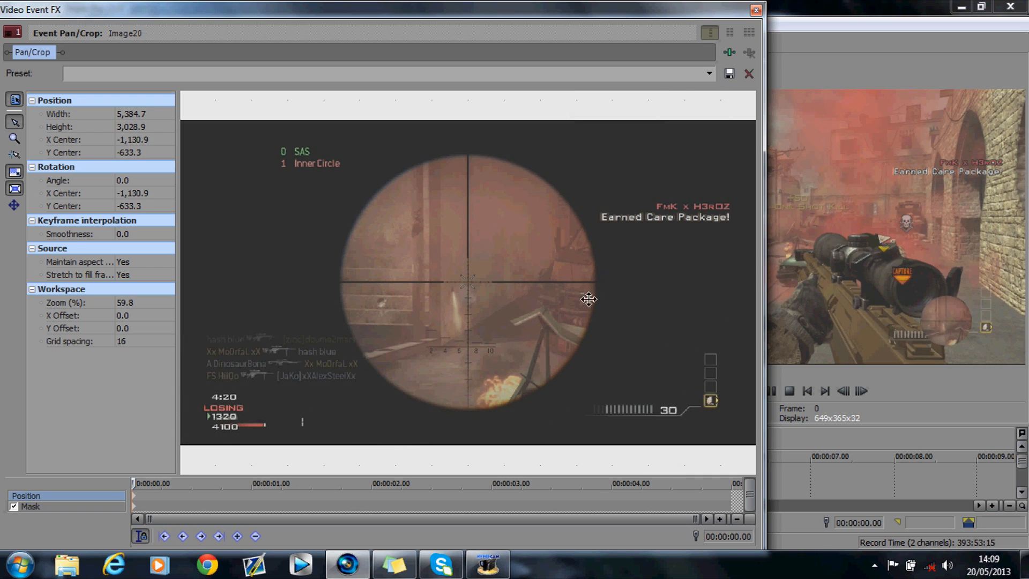
{"action": "left_click_drag", "start_coordinate": [588, 299], "coordinate": [663, 363]}
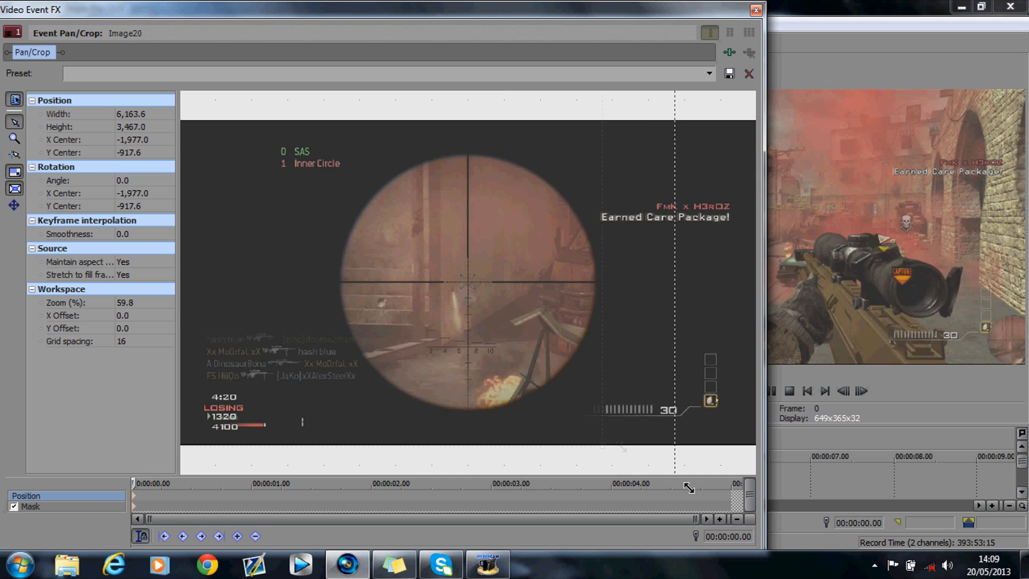
{"action": "left_click_drag", "start_coordinate": [689, 488], "coordinate": [642, 377]}
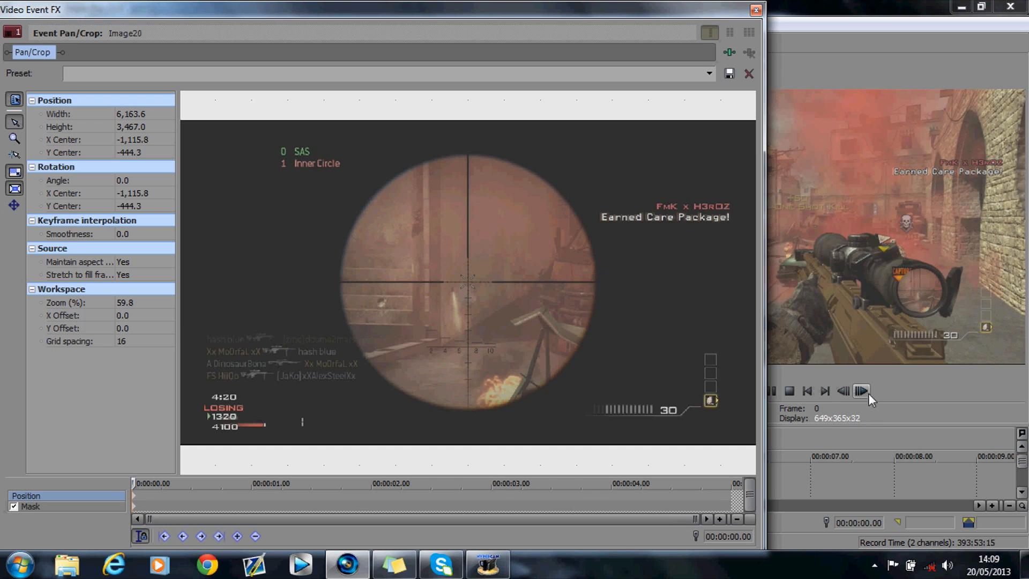
Advance one frame and resize and reposition the snapshot onto the scope lens
{"action": "left_click", "coordinate": [861, 391]}
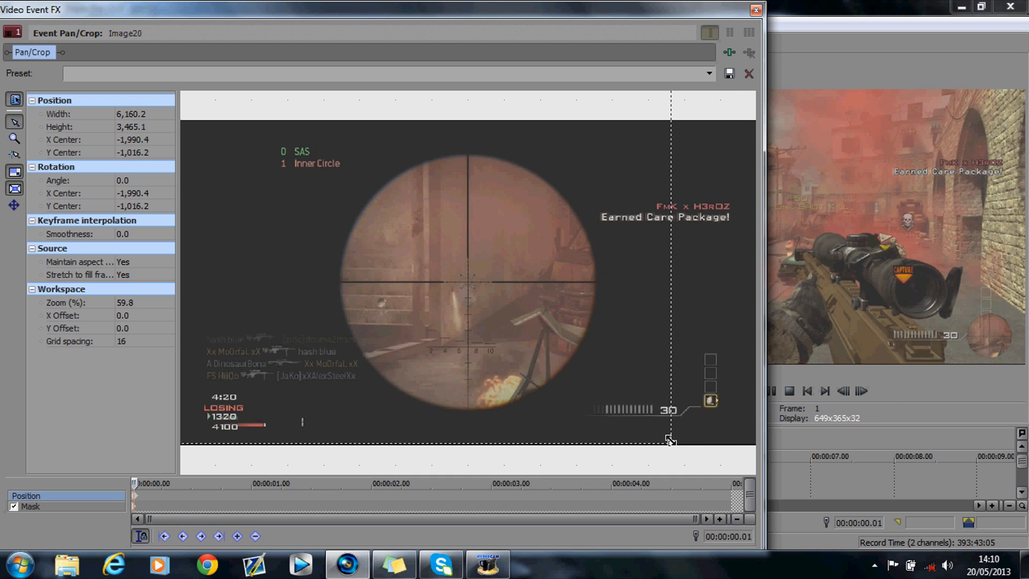
{"action": "left_click_drag", "start_coordinate": [669, 440], "coordinate": [725, 472]}
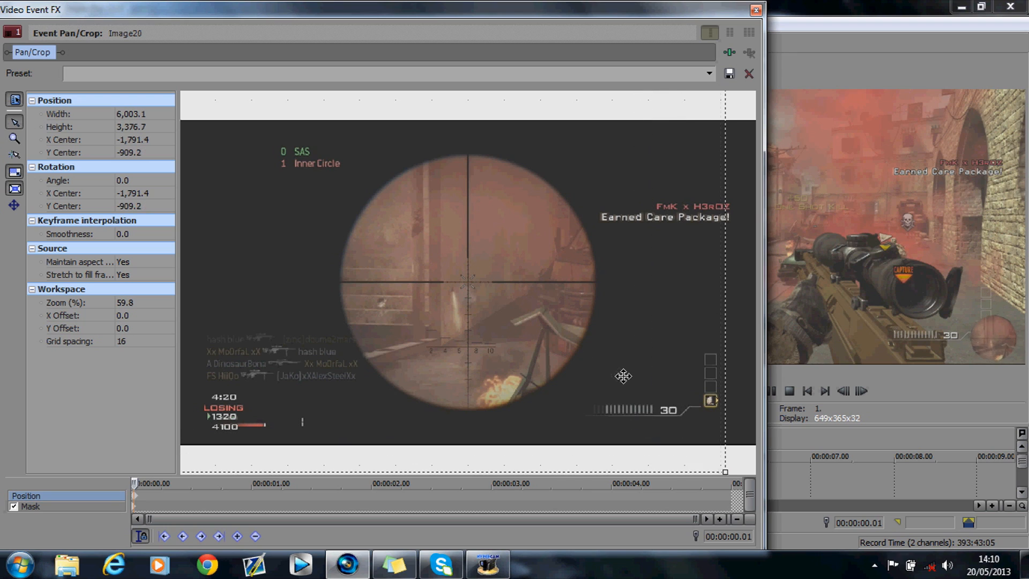
{"action": "left_click_drag", "start_coordinate": [623, 376], "coordinate": [696, 418]}
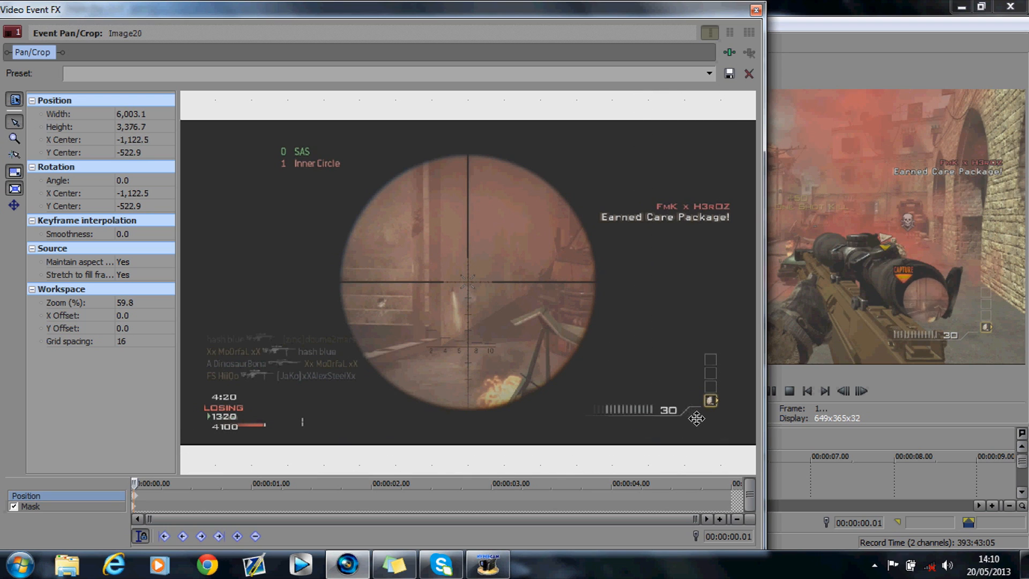
{"action": "left_click_drag", "start_coordinate": [697, 417], "coordinate": [681, 405]}
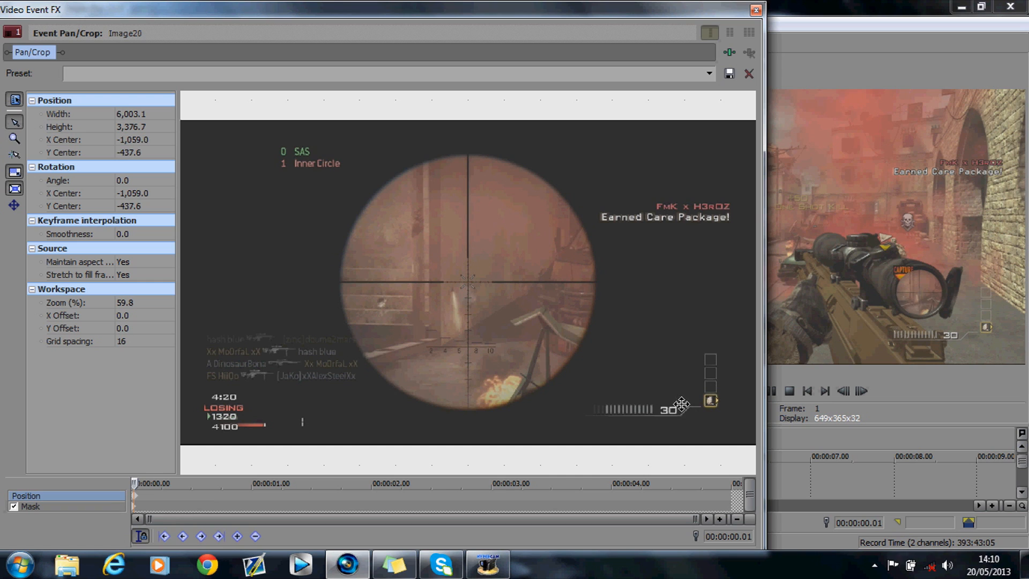
{"action": "left_click", "coordinate": [844, 391]}
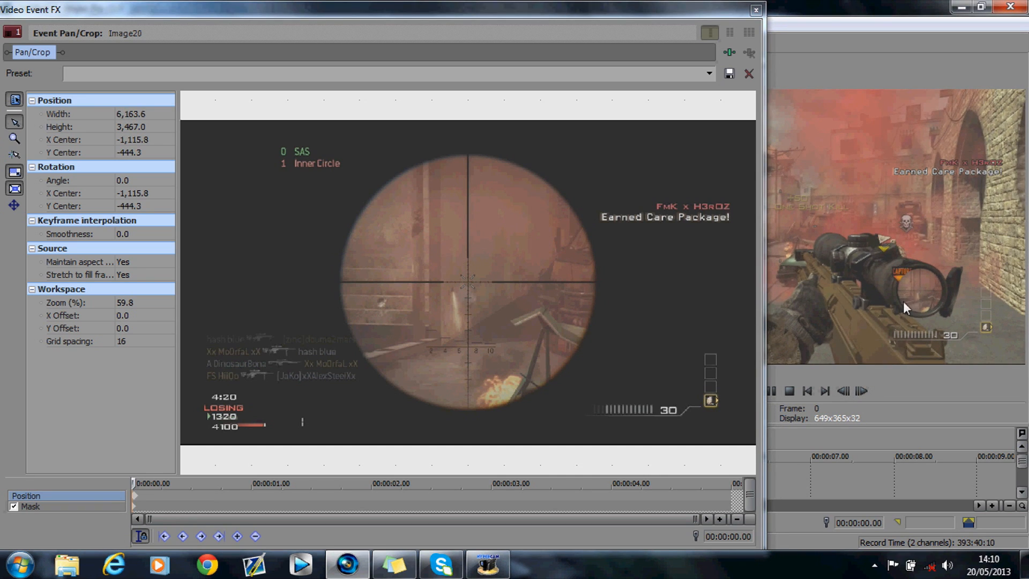
{"action": "left_click", "coordinate": [860, 390]}
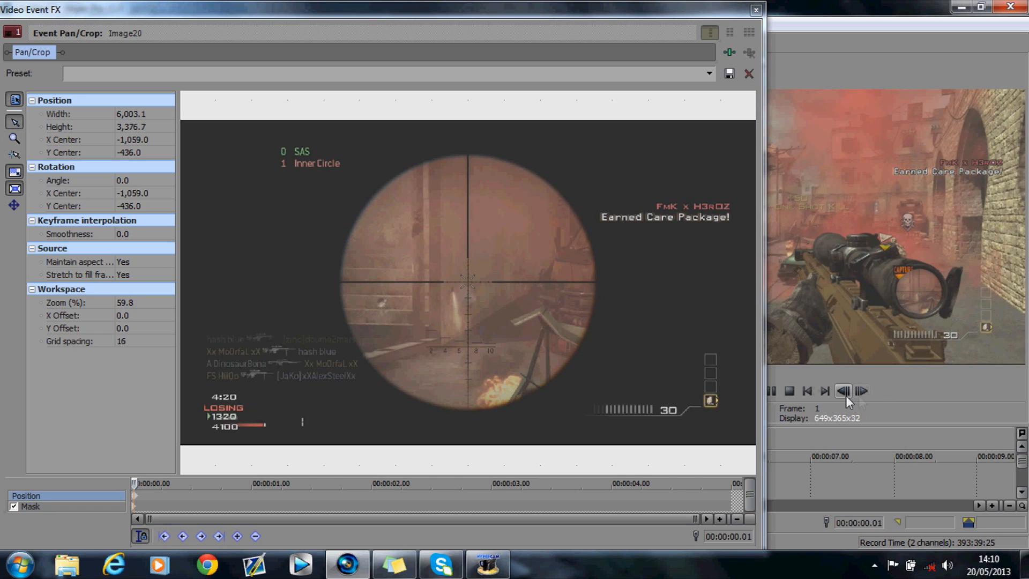
At frame 2, refit the snapshot into the lens, then step ahead to frame 15
{"action": "left_click", "coordinate": [861, 391]}
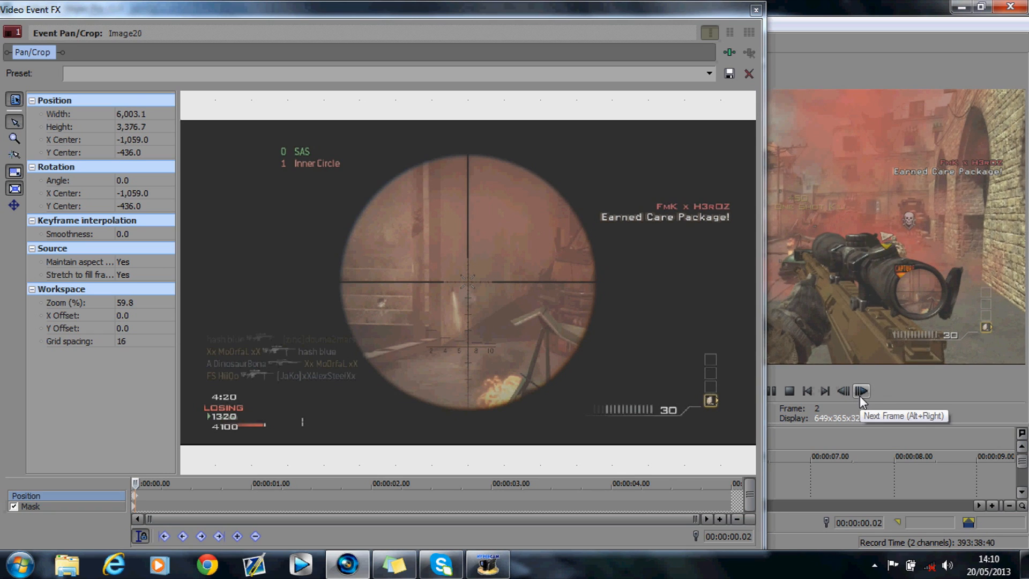
{"action": "mouse_move", "coordinate": [904, 308]}
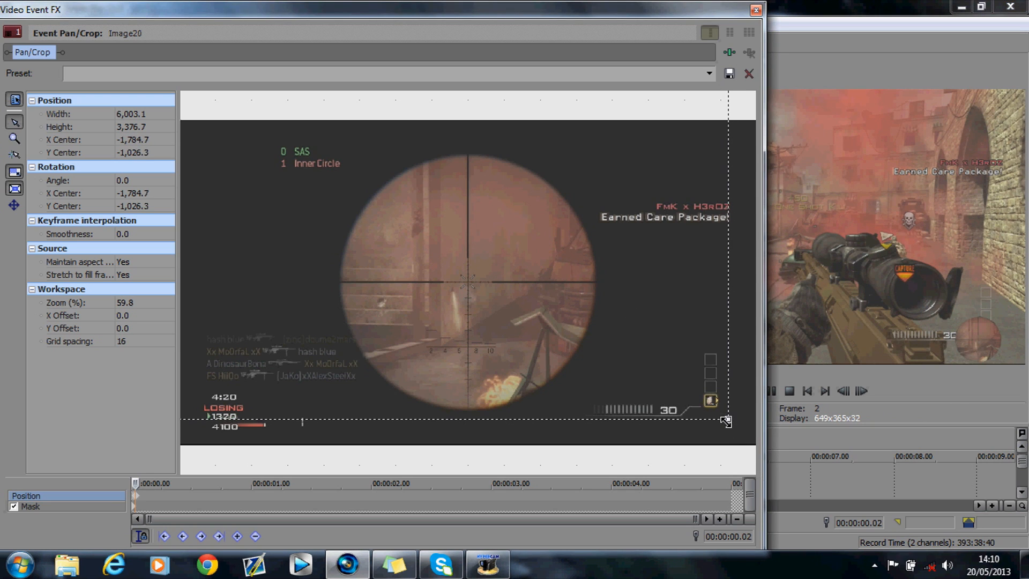
{"action": "left_click_drag", "start_coordinate": [727, 420], "coordinate": [658, 381]}
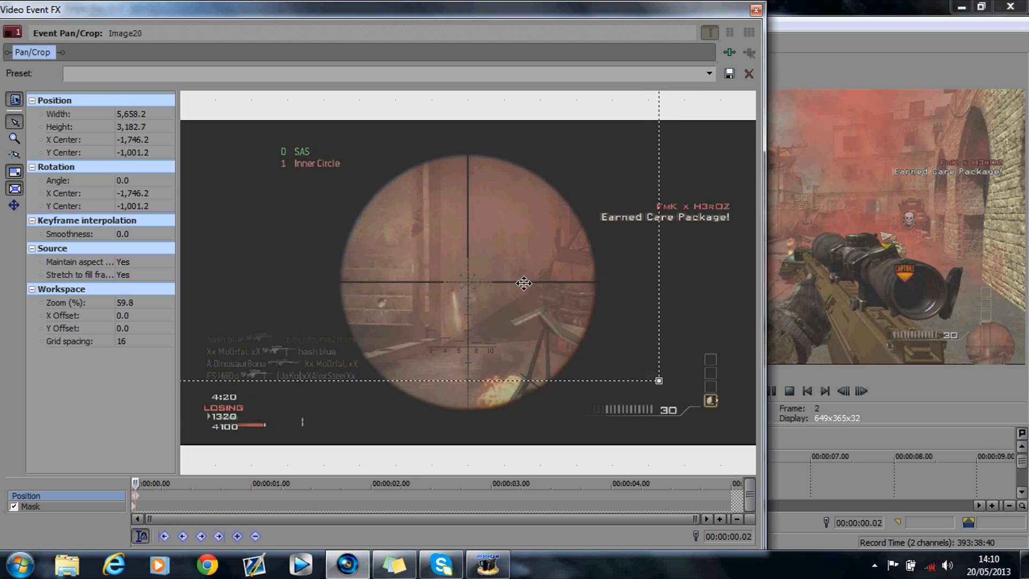
{"action": "left_click_drag", "start_coordinate": [524, 283], "coordinate": [593, 350]}
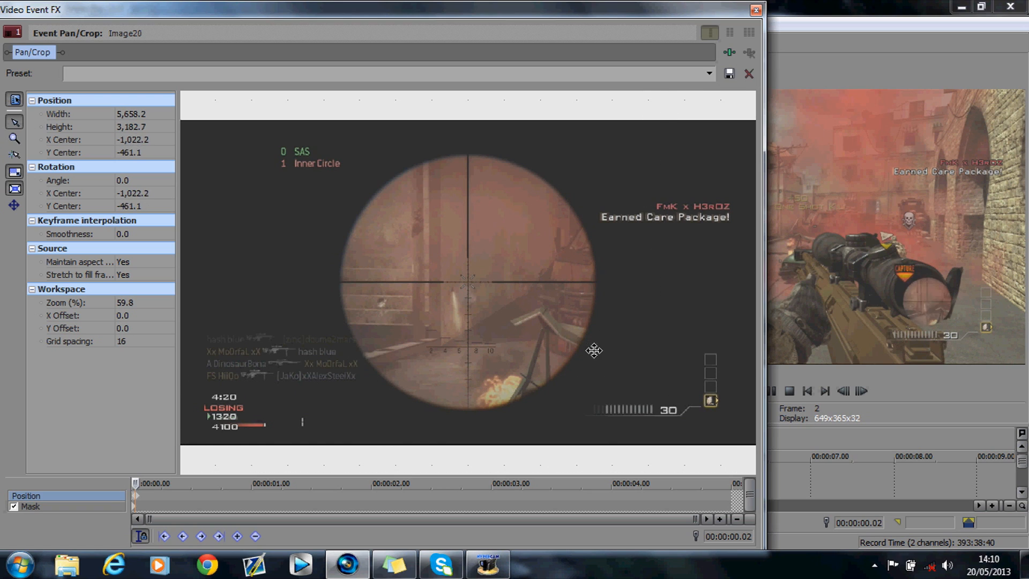
{"action": "left_click_drag", "start_coordinate": [594, 350], "coordinate": [627, 390]}
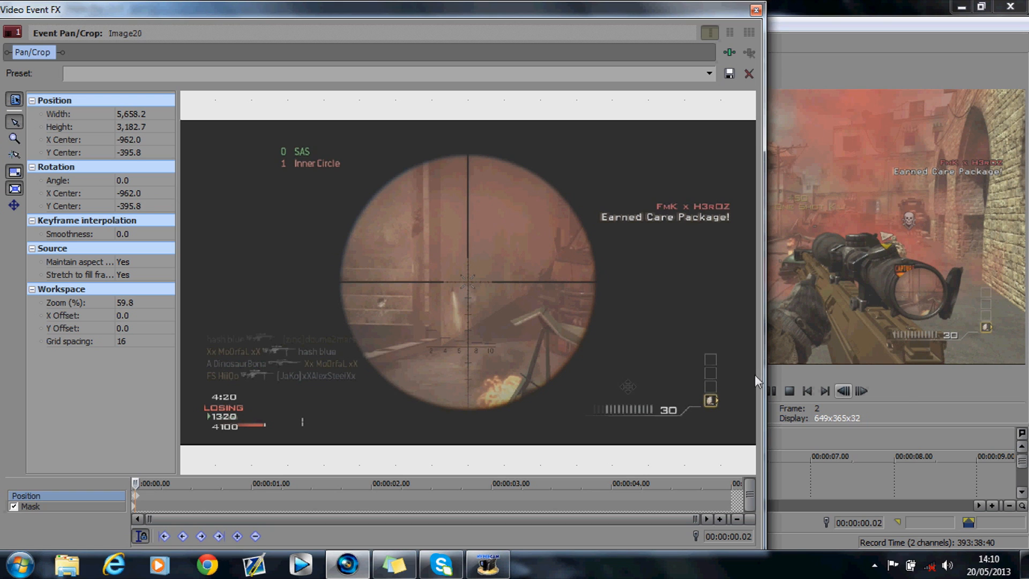
{"action": "left_click", "coordinate": [861, 391]}
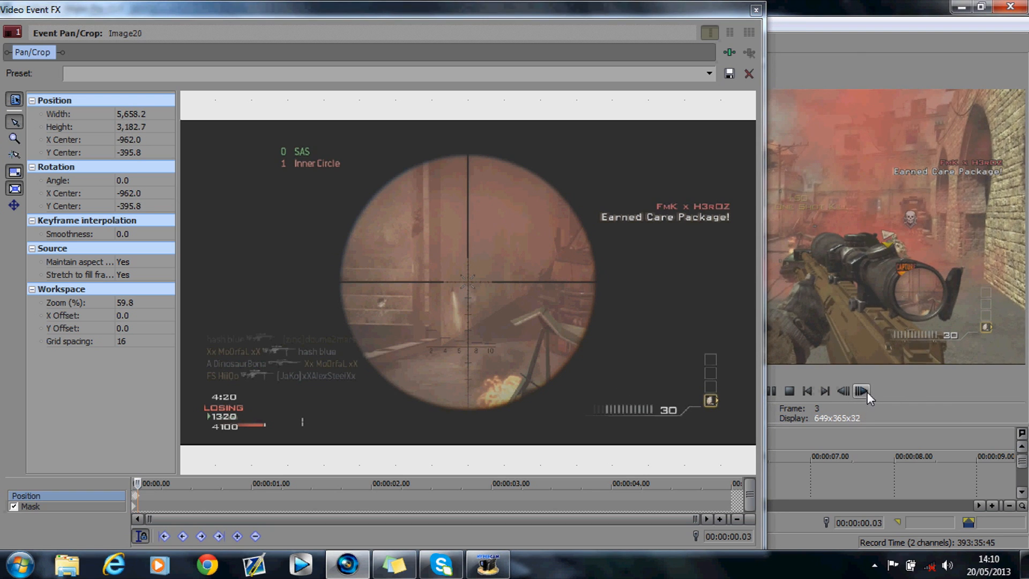
{"action": "left_click", "coordinate": [842, 391]}
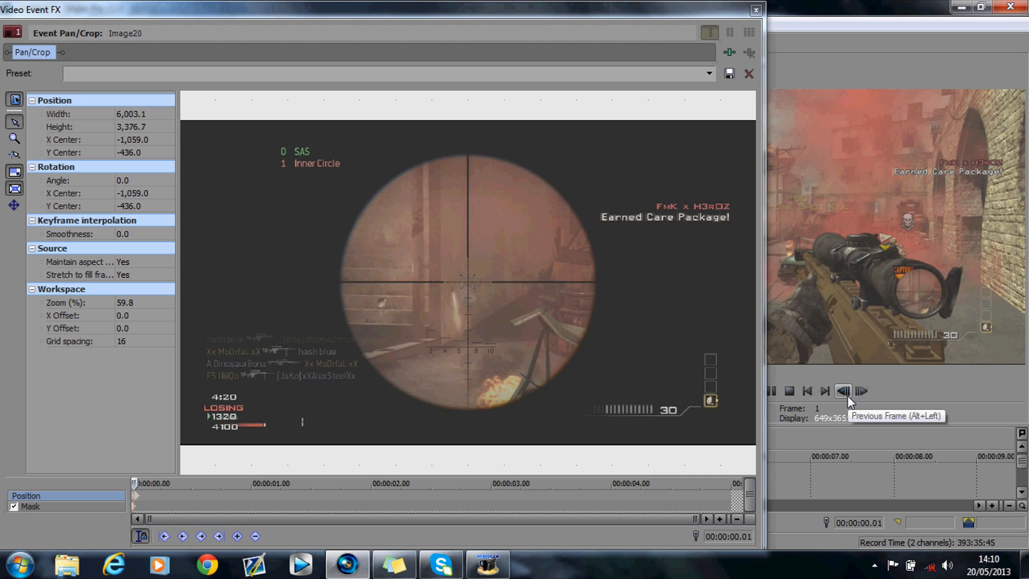
{"action": "mouse_move", "coordinate": [877, 387]}
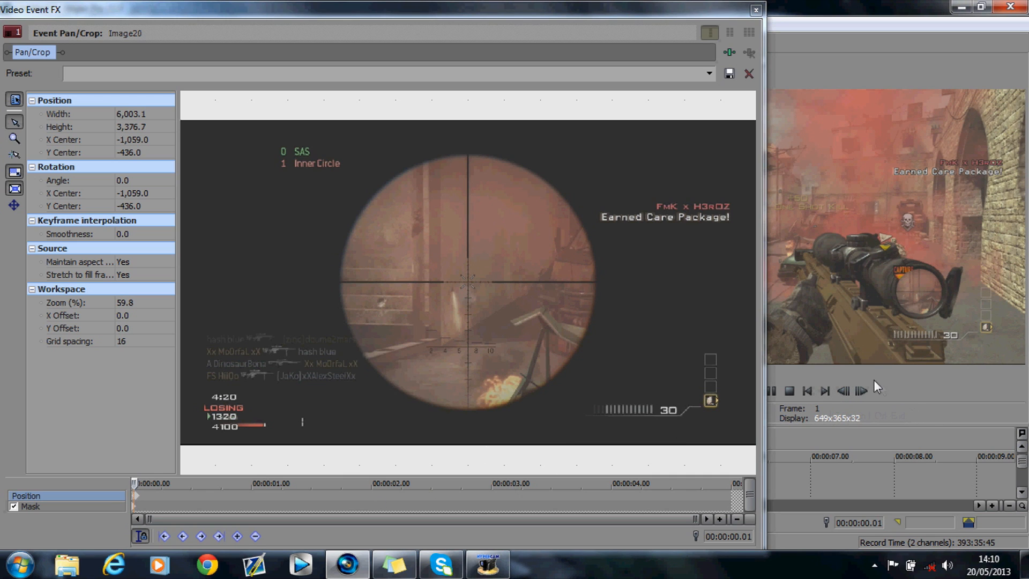
{"action": "left_click", "coordinate": [861, 391]}
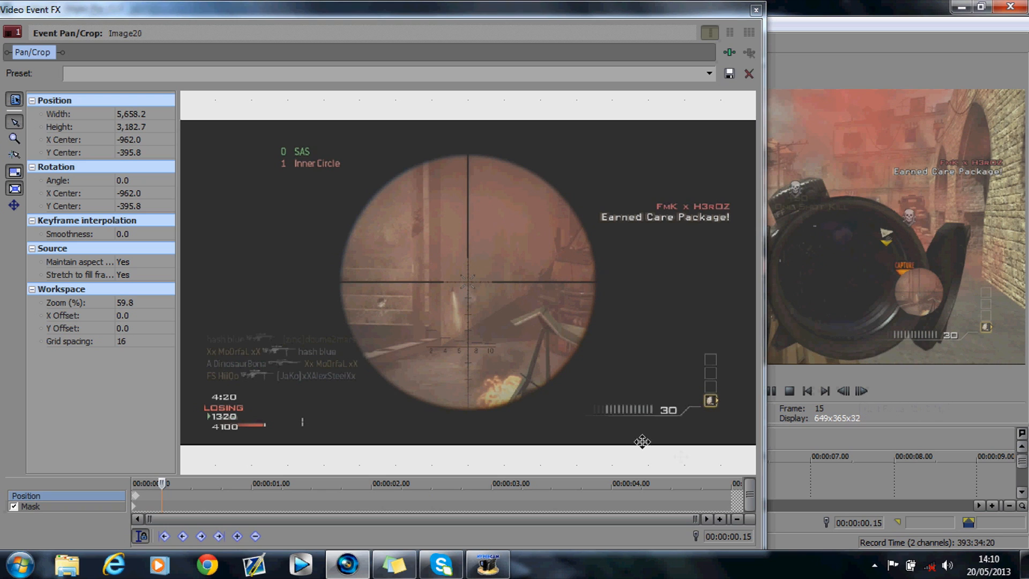
At frame 15, enlarge and reposition the Image20 snapshot to fill the closer lens
{"action": "left_click_drag", "start_coordinate": [641, 441], "coordinate": [542, 400]}
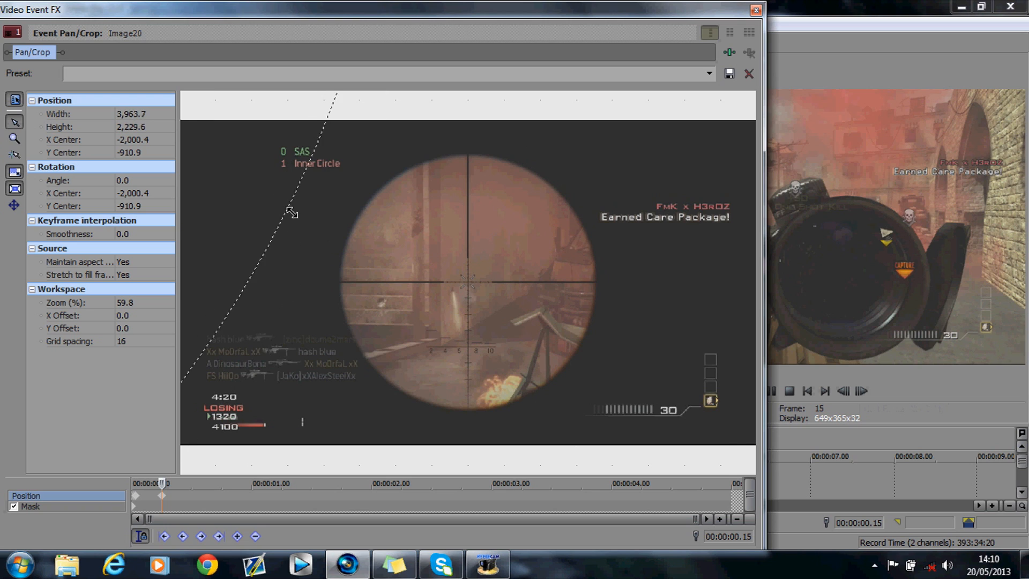
{"action": "left_click_drag", "start_coordinate": [292, 212], "coordinate": [536, 316]}
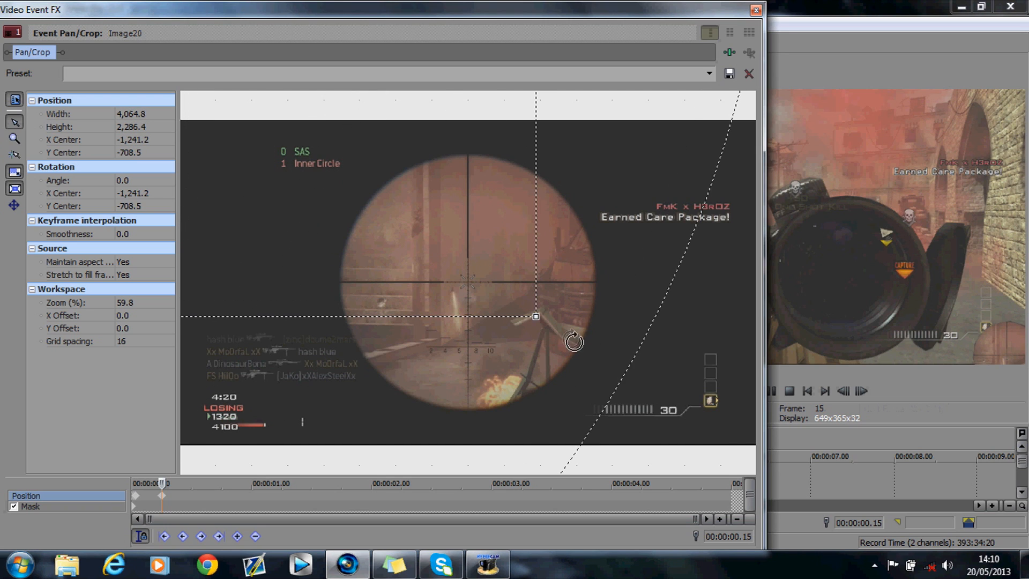
{"action": "left_click_drag", "start_coordinate": [535, 316], "coordinate": [602, 353]}
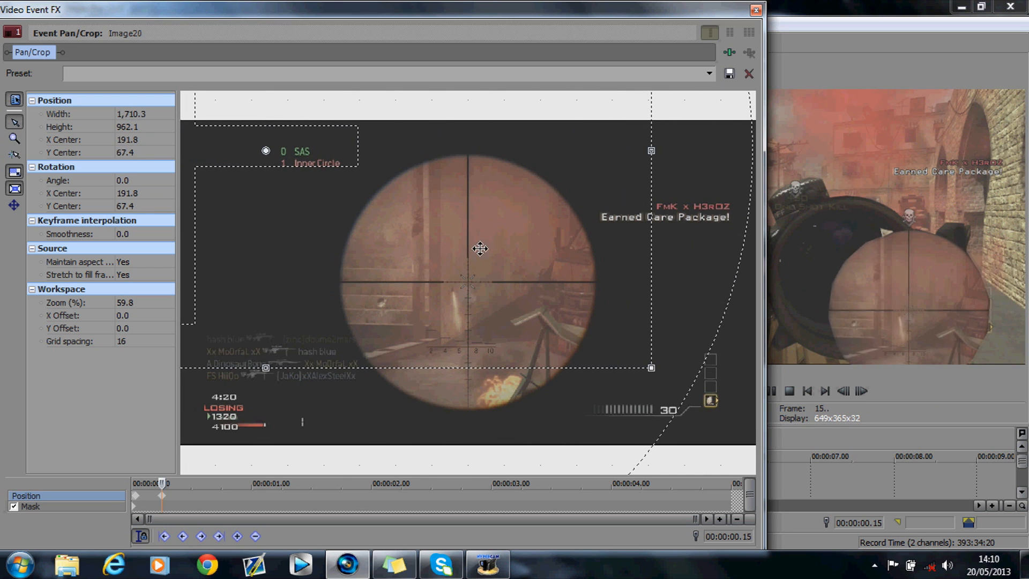
{"action": "left_click_drag", "start_coordinate": [649, 368], "coordinate": [709, 401]}
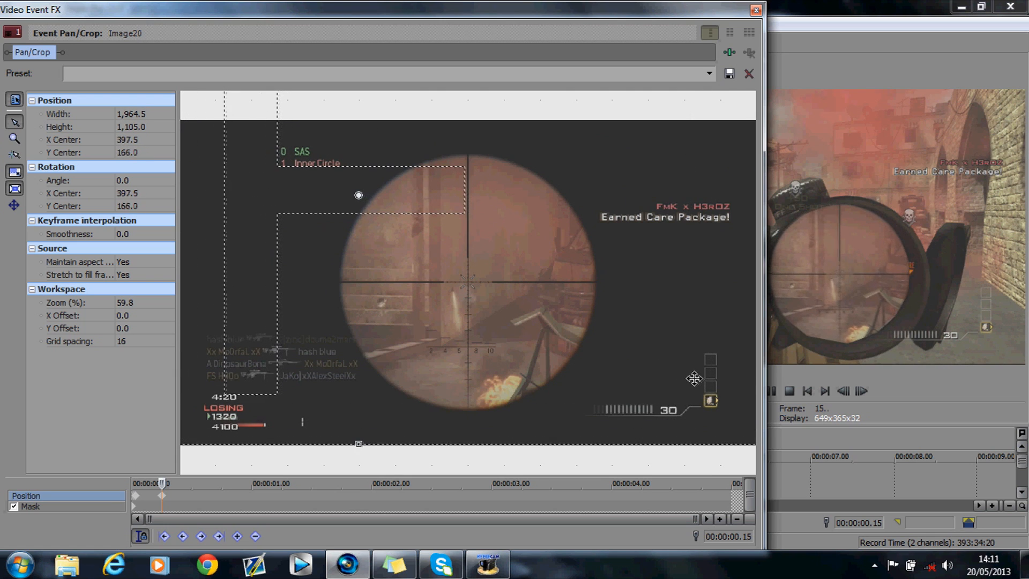
{"action": "left_click_drag", "start_coordinate": [359, 195], "coordinate": [348, 187]}
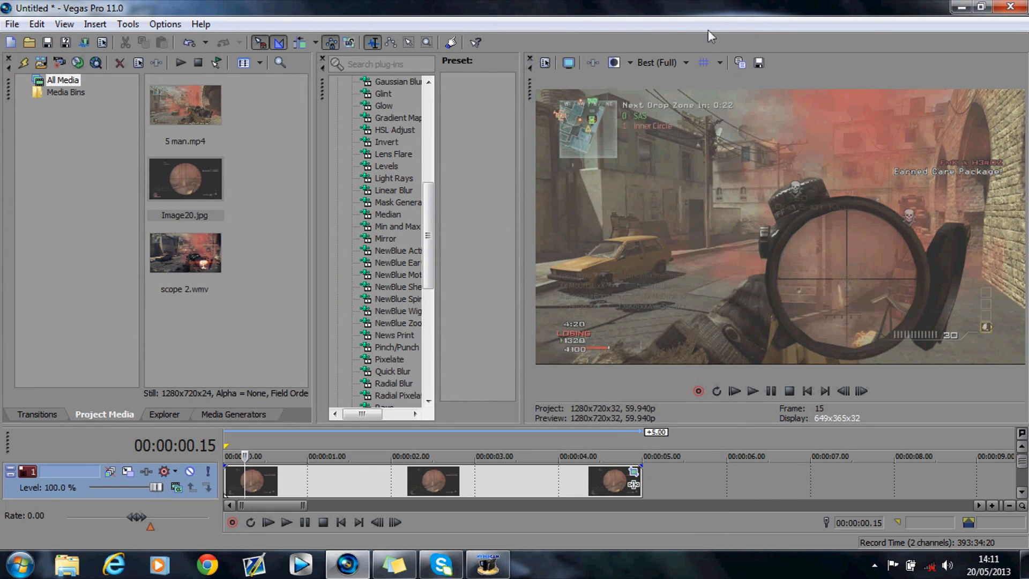
Show the Sony Glow presets and experiment with the Glow percent slider
{"action": "scroll", "scroll_direction": "down", "scroll_amount": 3}
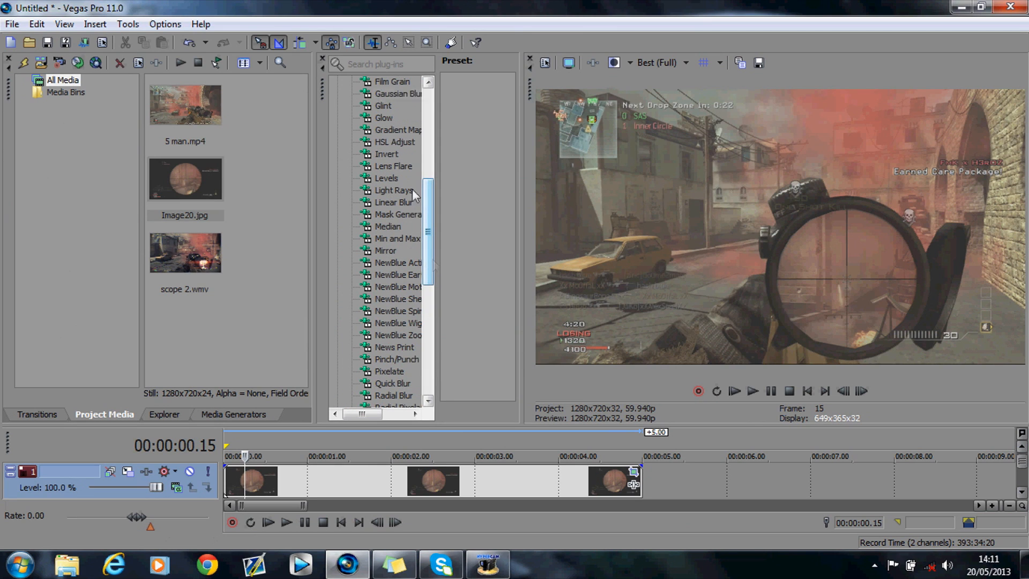
{"action": "left_click", "coordinate": [383, 117]}
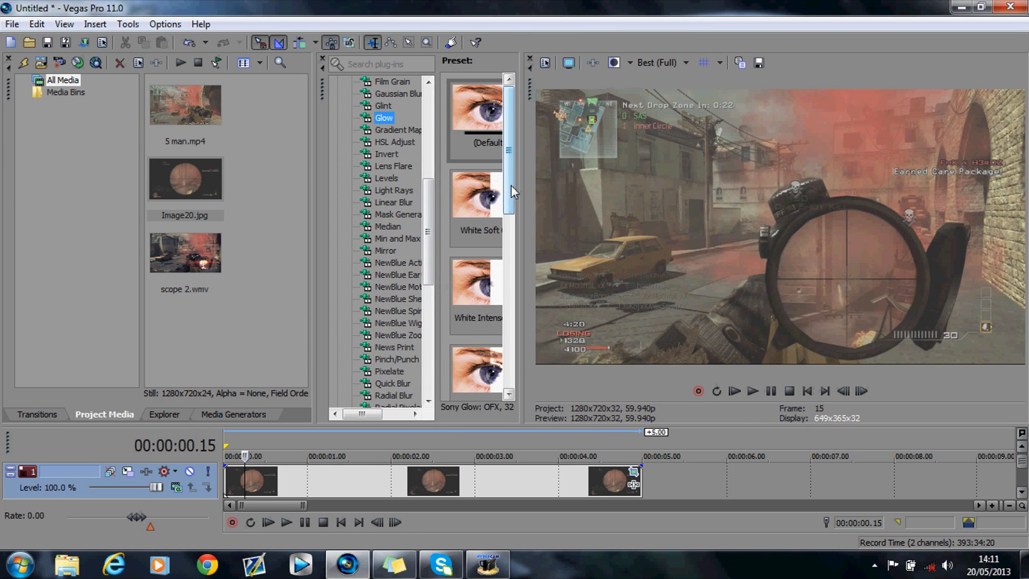
{"action": "left_click", "coordinate": [475, 282]}
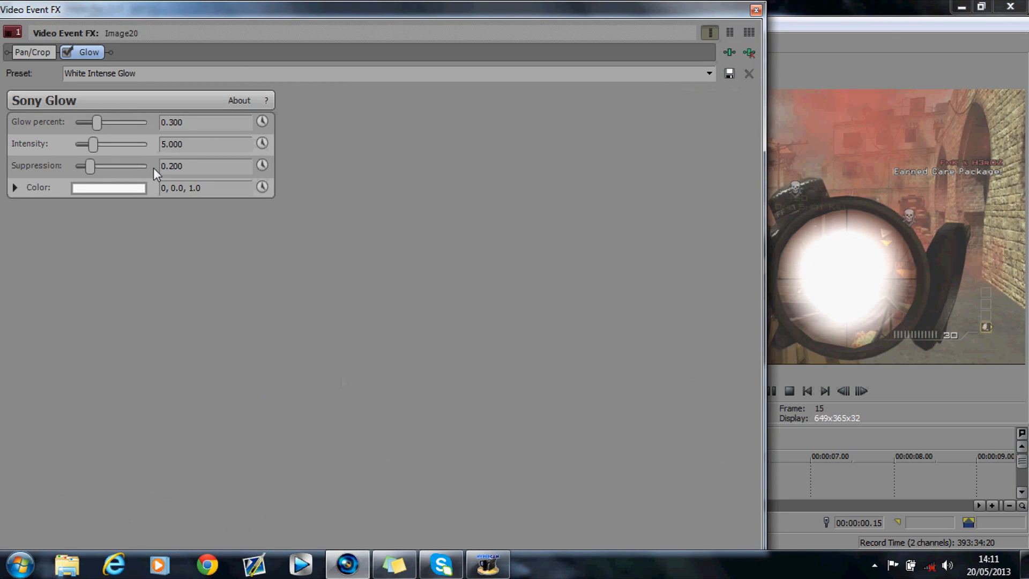
{"action": "left_click_drag", "start_coordinate": [97, 122], "coordinate": [123, 123]}
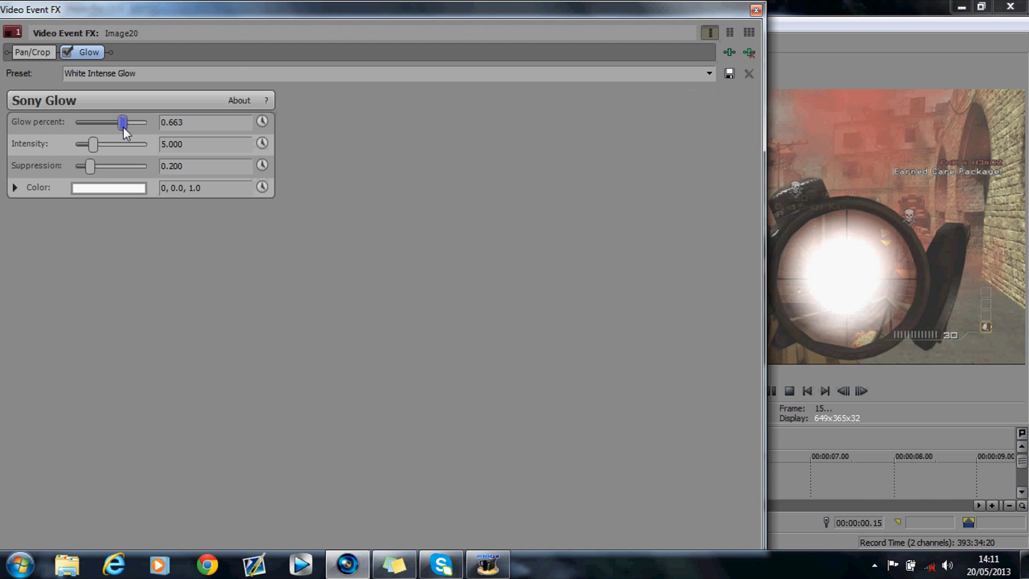
{"action": "left_click_drag", "start_coordinate": [124, 122], "coordinate": [115, 123]}
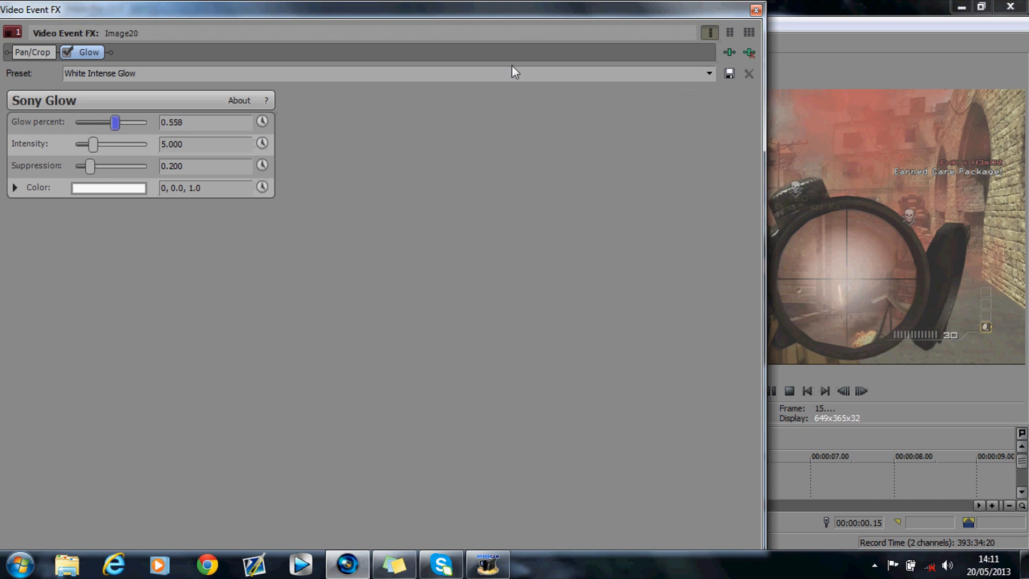
Apply the White Highlights glow preset with 0 glow percent and intensity near 11.8
{"action": "left_click", "coordinate": [708, 73]}
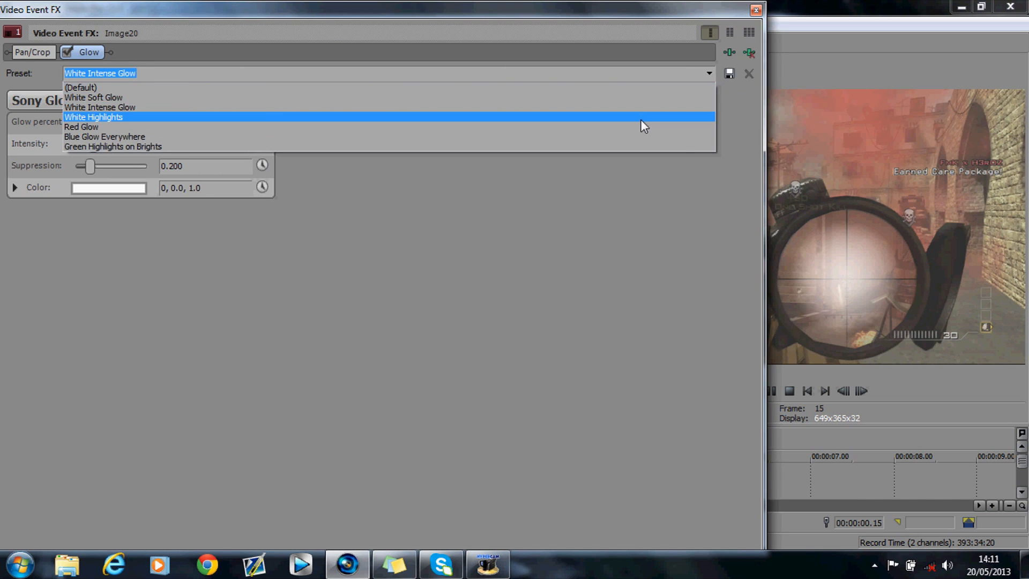
{"action": "left_click", "coordinate": [93, 117]}
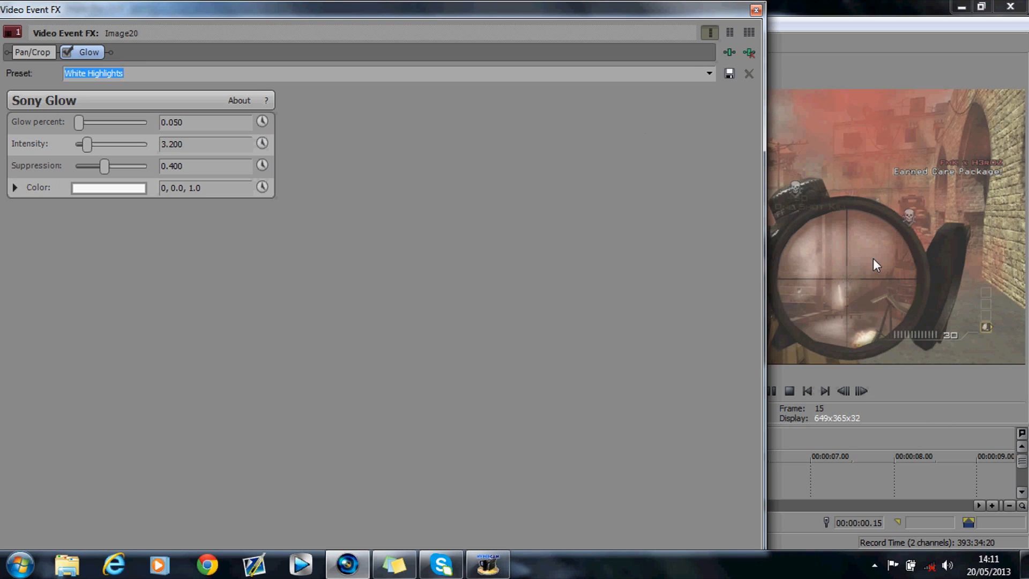
{"action": "left_click_drag", "start_coordinate": [79, 123], "coordinate": [90, 122]}
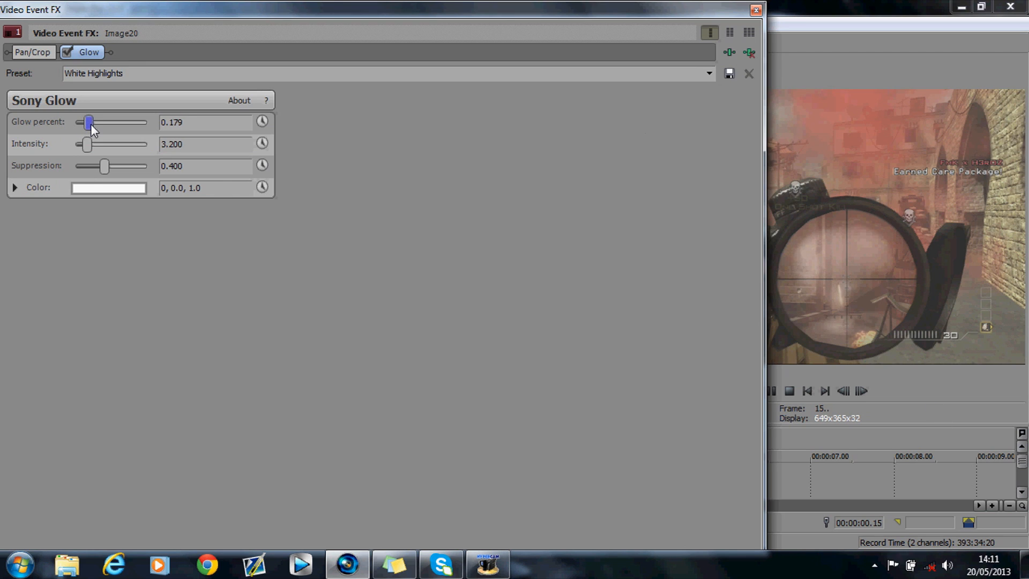
{"action": "left_click_drag", "start_coordinate": [90, 122], "coordinate": [75, 122]}
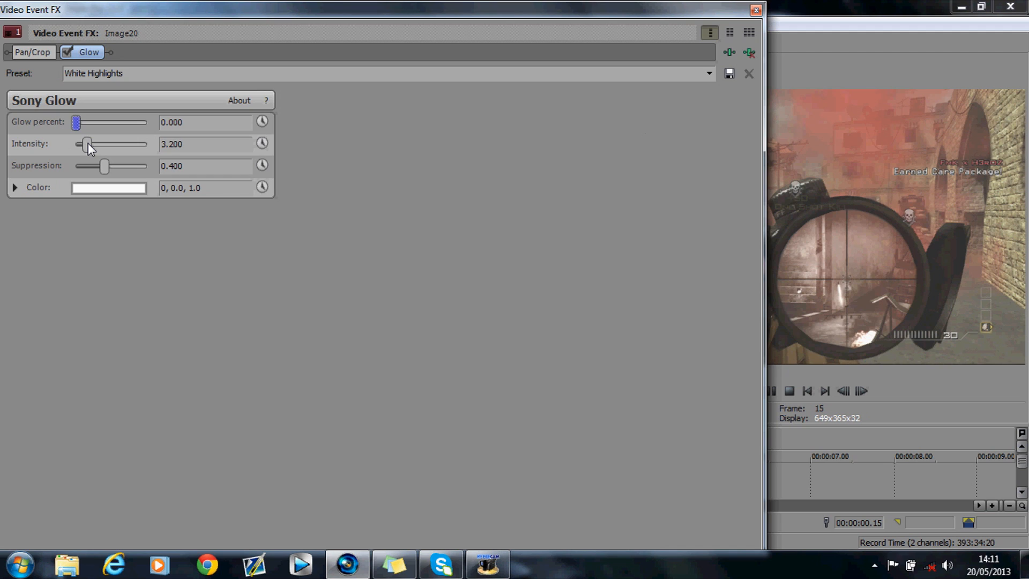
{"action": "left_click_drag", "start_coordinate": [86, 144], "coordinate": [99, 144]}
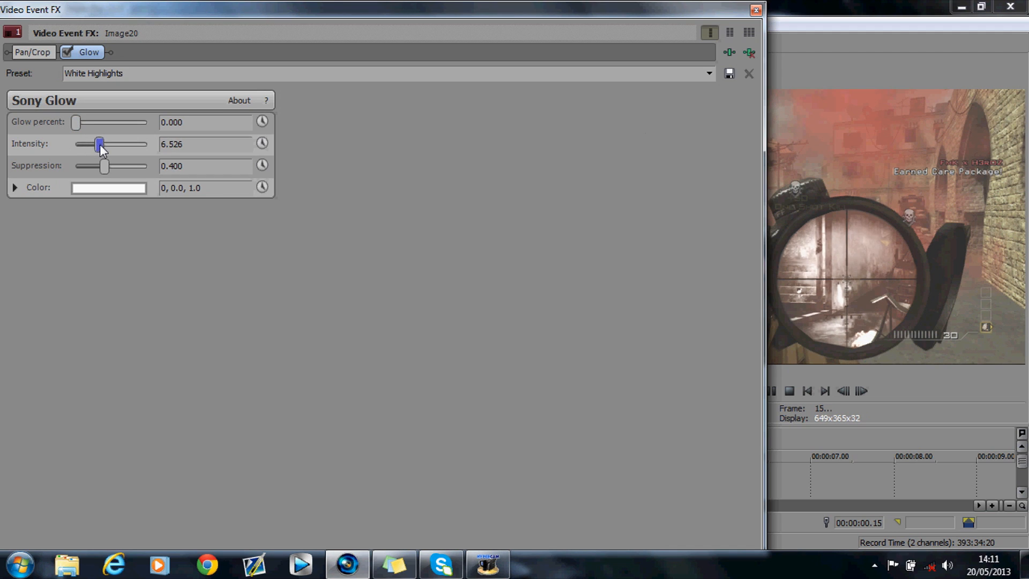
{"action": "left_click_drag", "start_coordinate": [99, 144], "coordinate": [129, 143]}
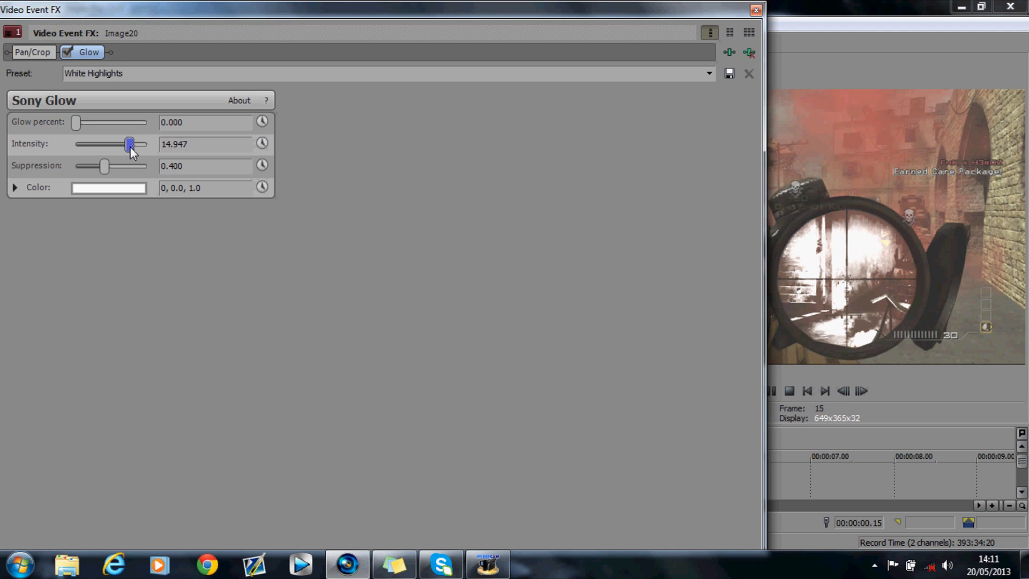
{"action": "left_click_drag", "start_coordinate": [129, 143], "coordinate": [117, 143]}
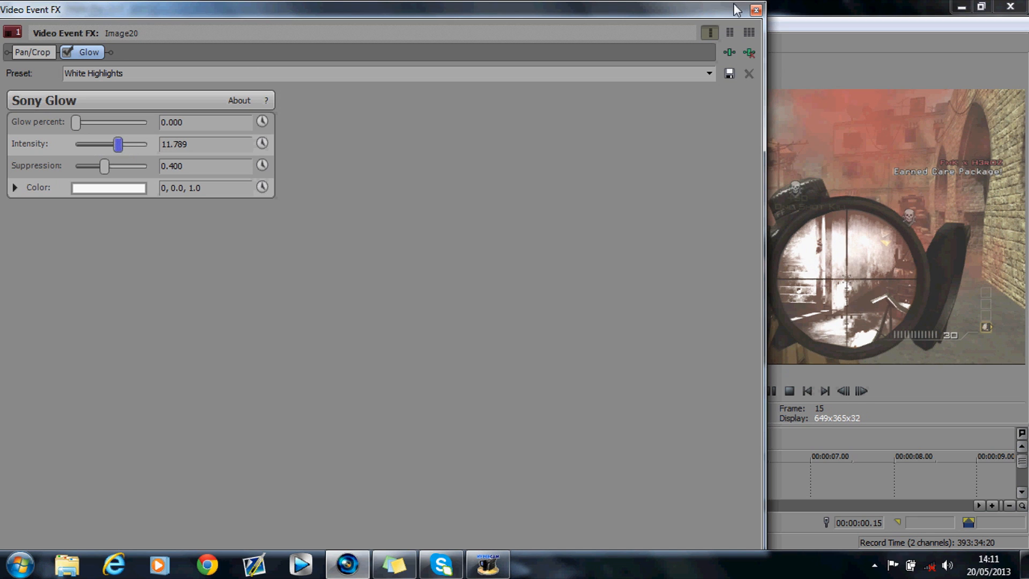
{"action": "left_click", "coordinate": [754, 10]}
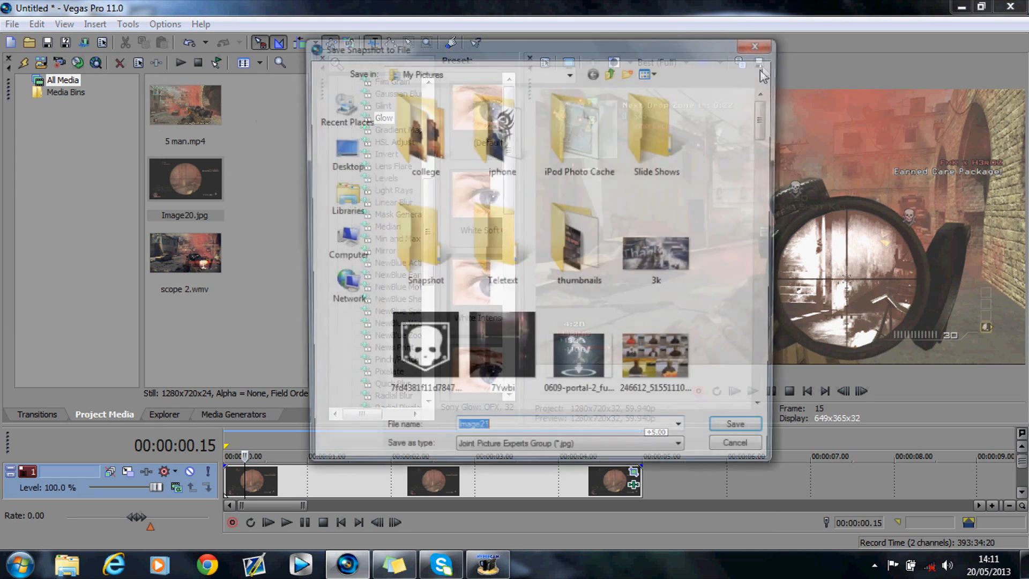
Save the snapshot as Image21 and locate it in the Windows Explorer Pictures library
{"action": "left_click", "coordinate": [734, 423]}
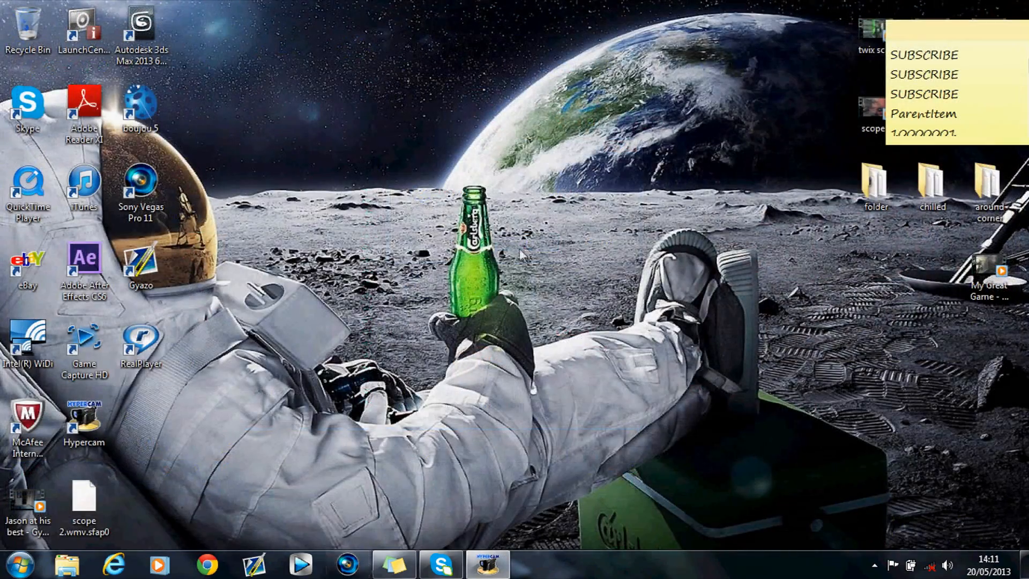
{"action": "left_click", "coordinate": [67, 563]}
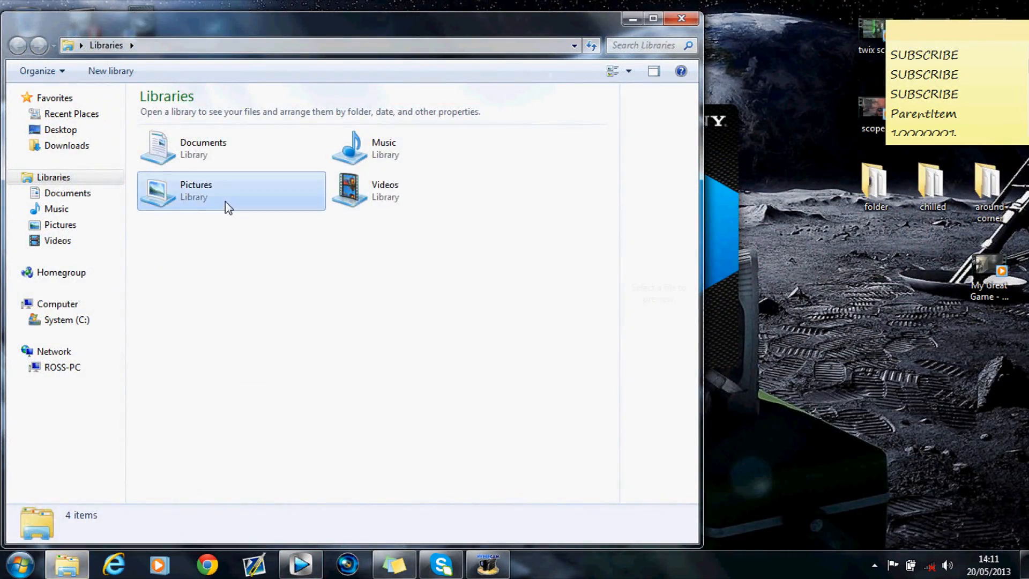
{"action": "double_click", "coordinate": [195, 190]}
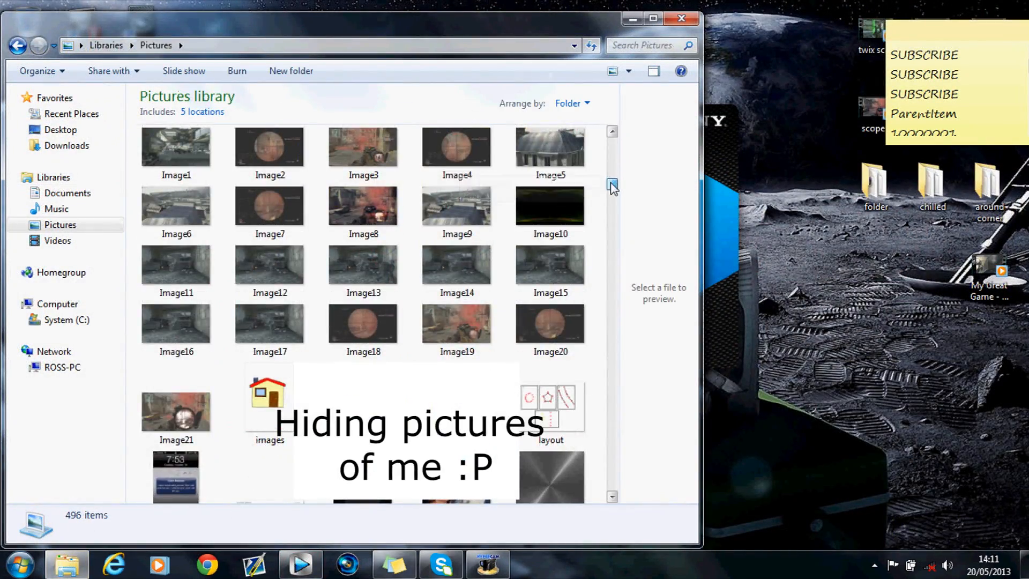
{"action": "left_click", "coordinate": [175, 403]}
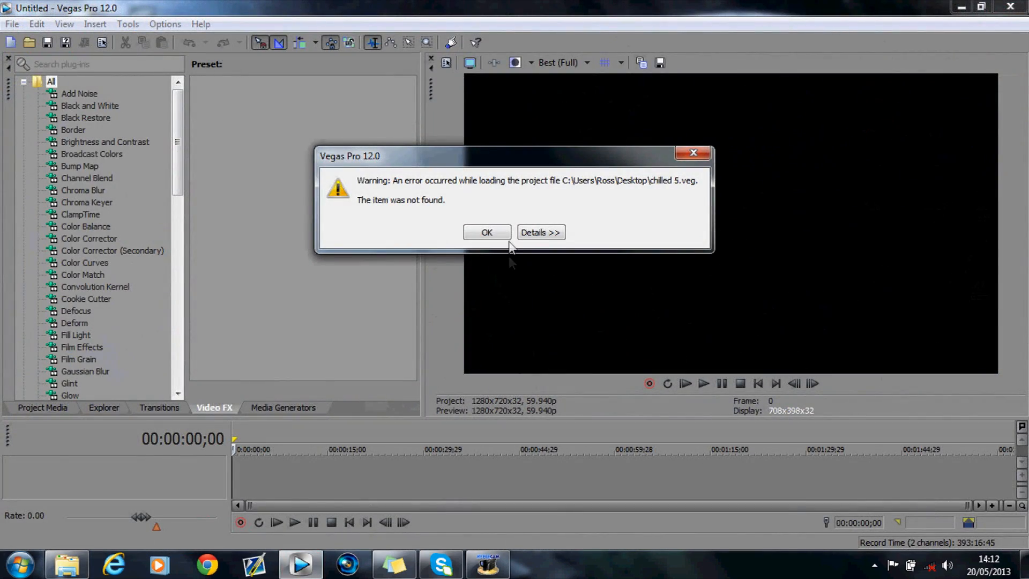
Dismiss the loading warning and place Image21.jpg on the new project's timeline
{"action": "left_click", "coordinate": [486, 231]}
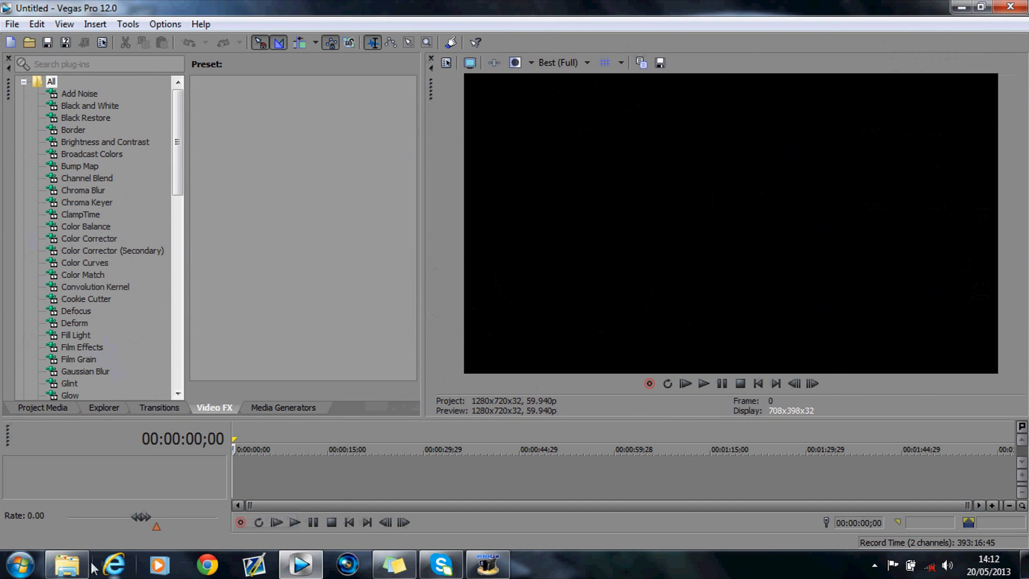
{"action": "left_click", "coordinate": [67, 563]}
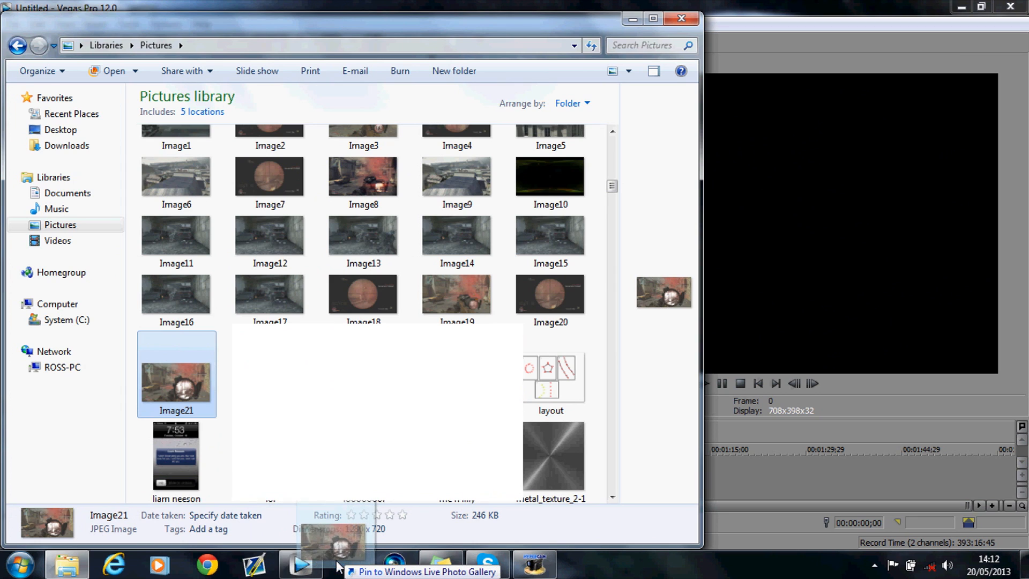
{"action": "left_click", "coordinate": [300, 564]}
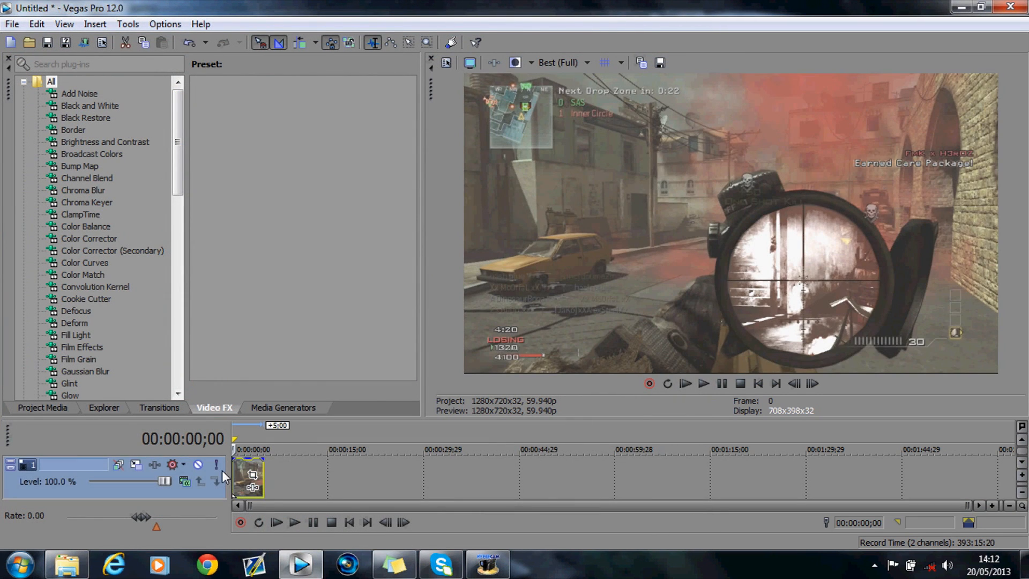
Add Magic Bullet Looks to the Image21 event from the Video FX list
{"action": "scroll", "scroll_direction": "down", "scroll_amount": 3}
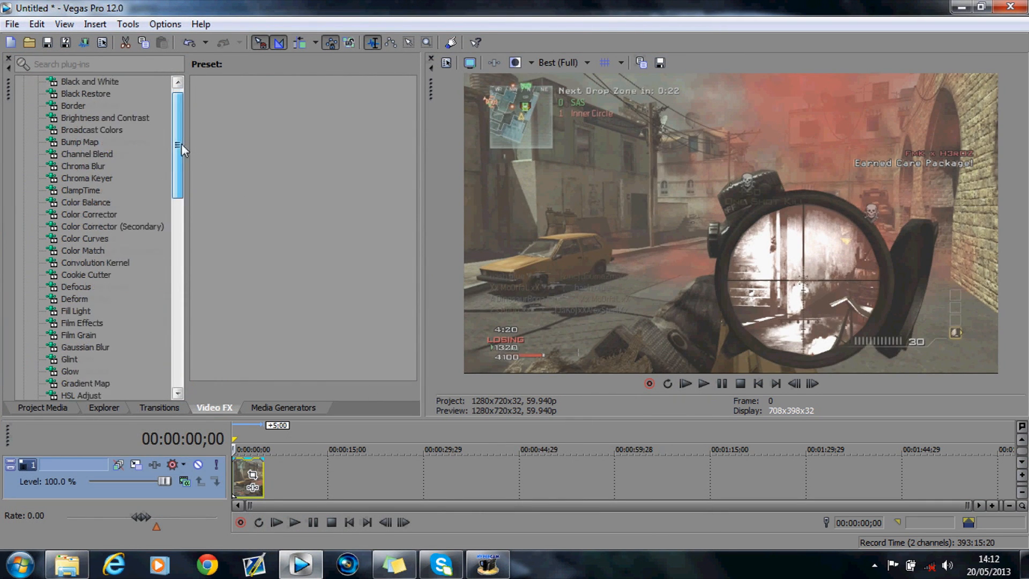
{"action": "scroll", "scroll_direction": "down", "scroll_amount": 3}
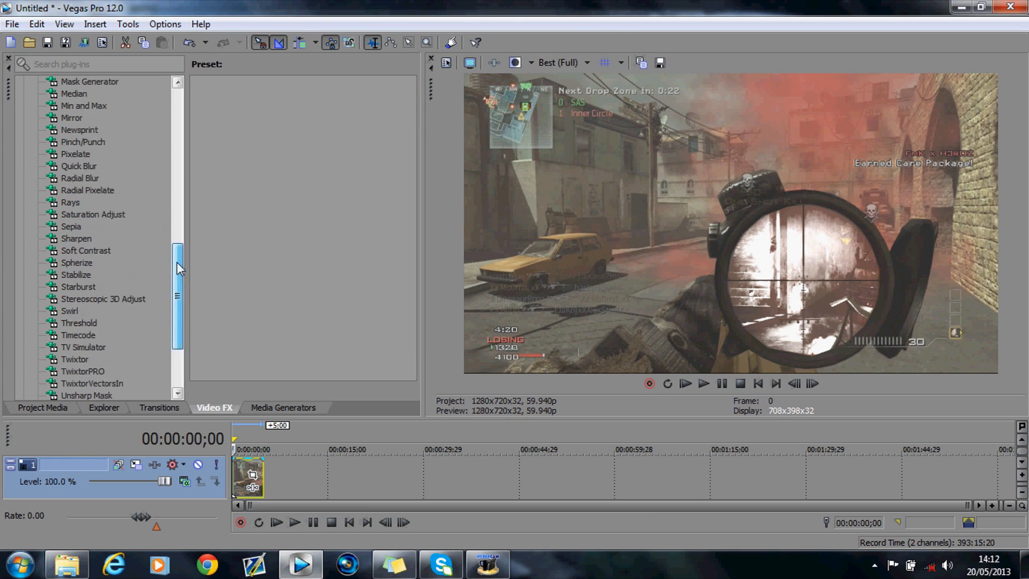
{"action": "left_click", "coordinate": [94, 166]}
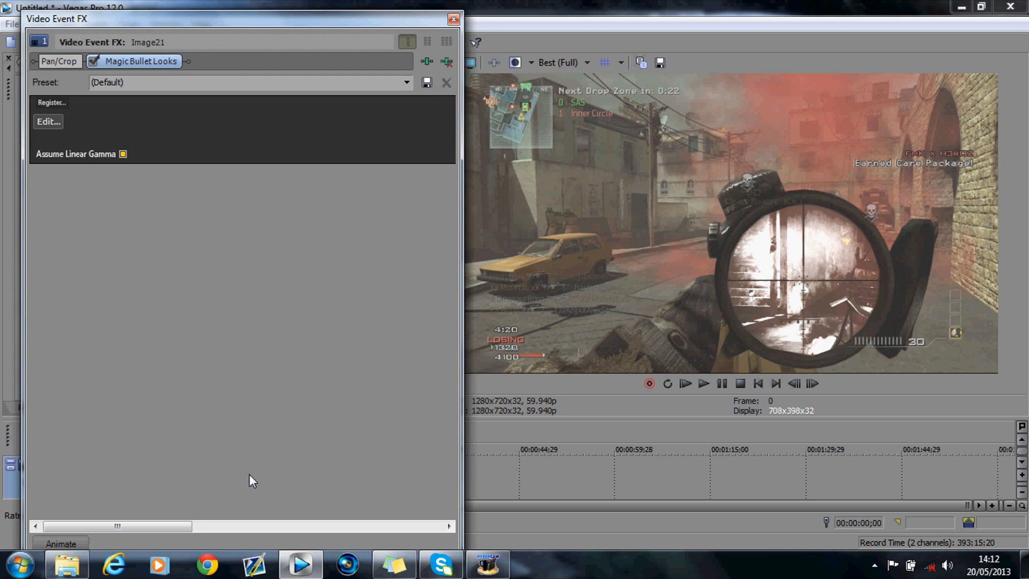
Build a darker, red-tinted gritty Magic Bullet Looks grade for the Image21 still
{"action": "left_click", "coordinate": [48, 122]}
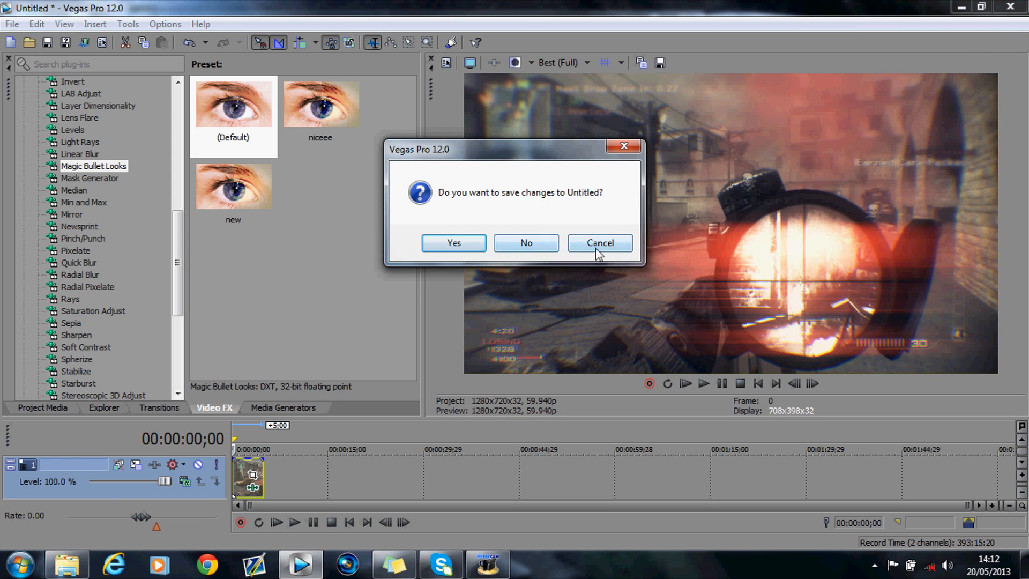
Skip saving, then step the red-graded scope preview frame by frame around frame 745
{"action": "left_click", "coordinate": [598, 243]}
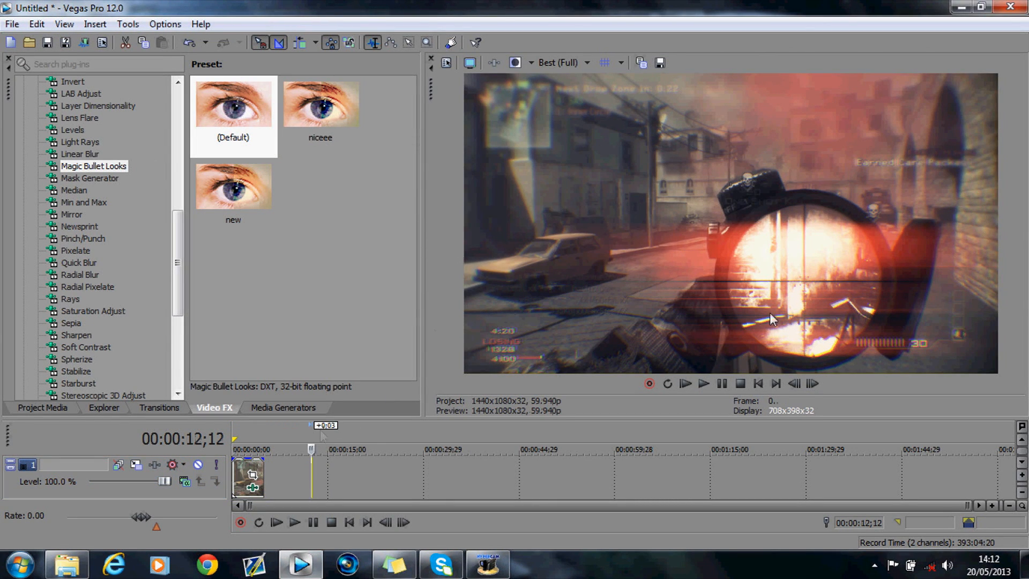
{"action": "left_click", "coordinate": [812, 383]}
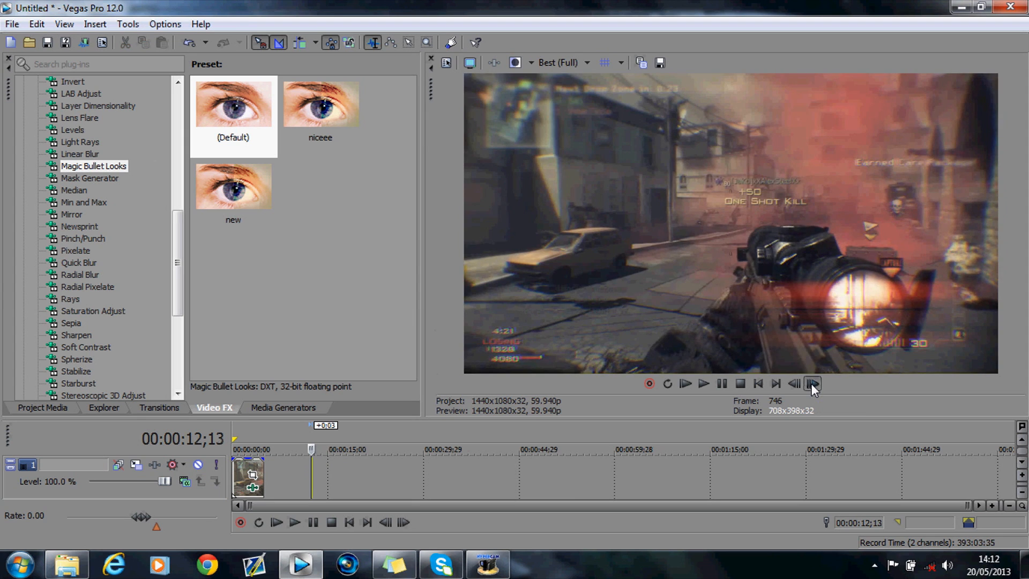
{"action": "left_click", "coordinate": [812, 383]}
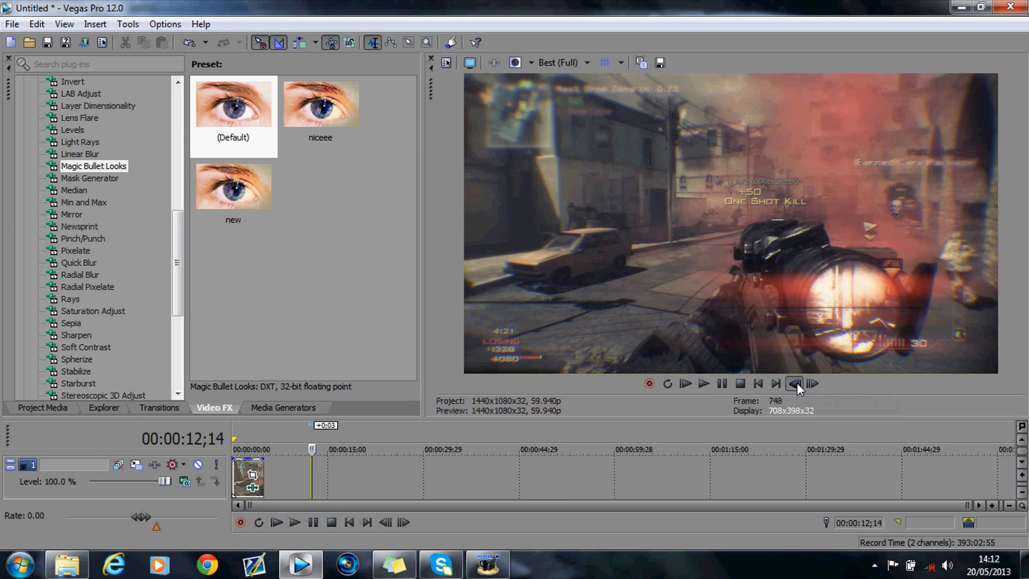
{"action": "left_click", "coordinate": [811, 384]}
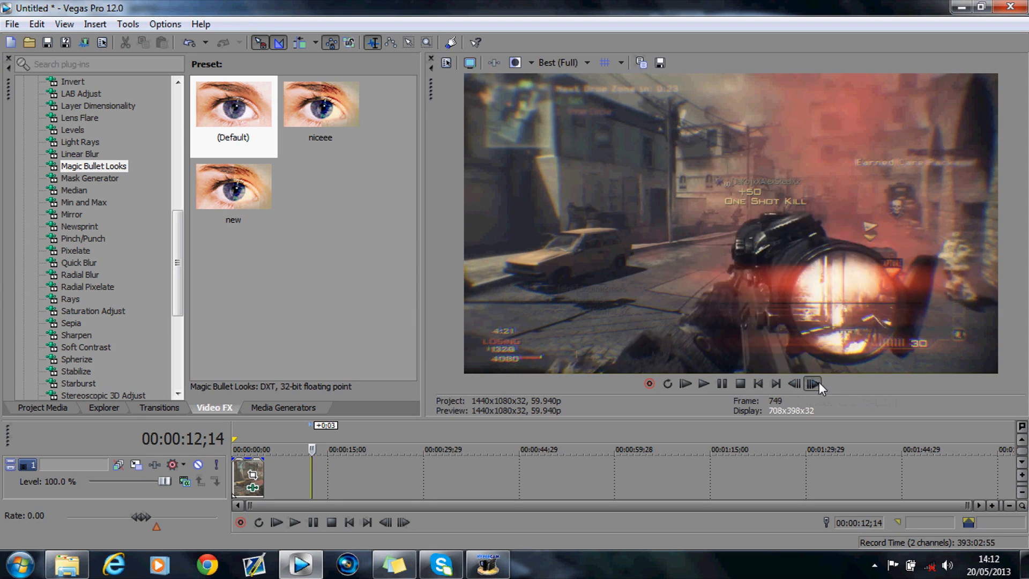
{"action": "left_click", "coordinate": [812, 383]}
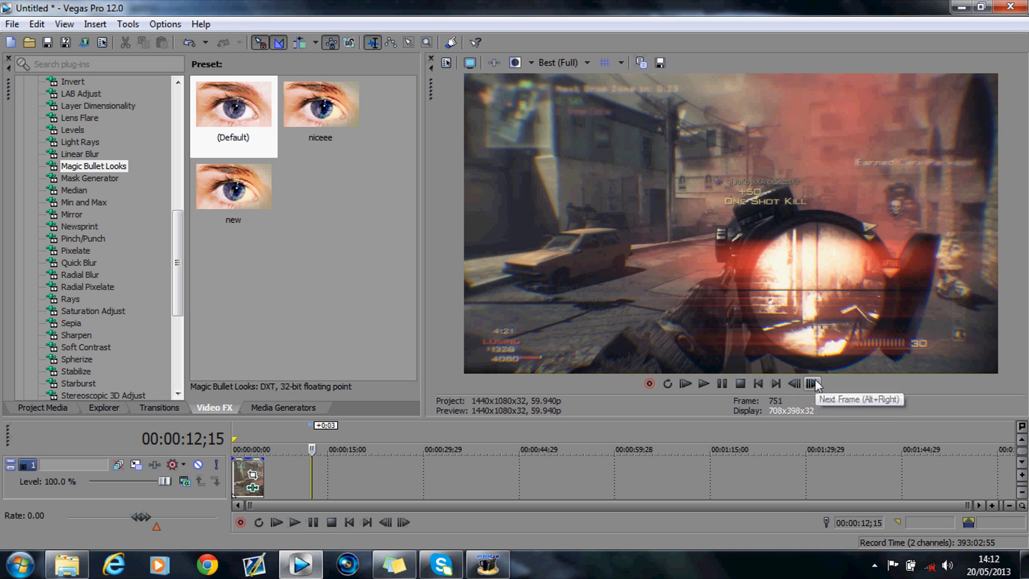
{"action": "left_click", "coordinate": [793, 383]}
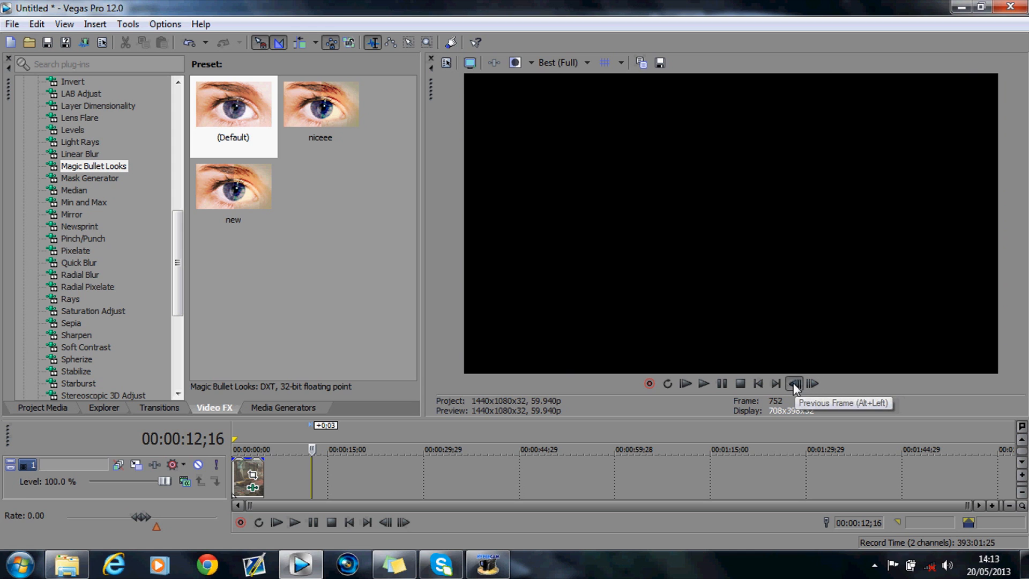
{"action": "left_click", "coordinate": [794, 384]}
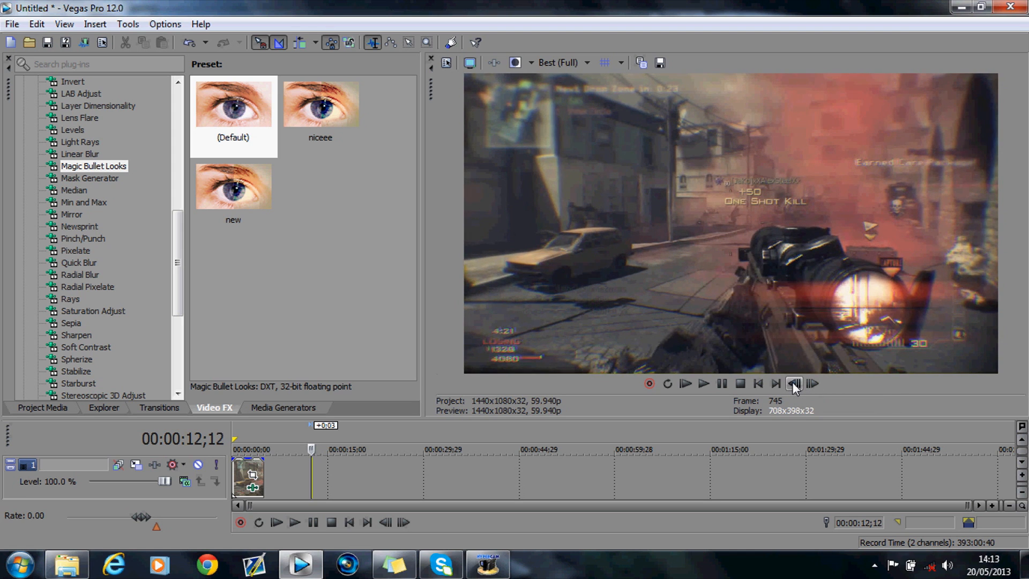
{"action": "mouse_move", "coordinate": [793, 383]}
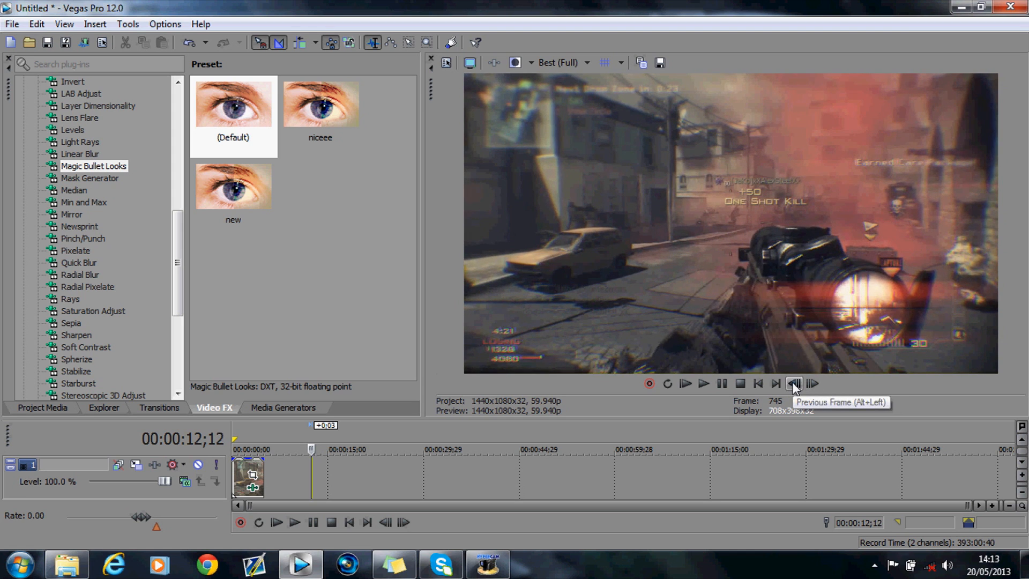